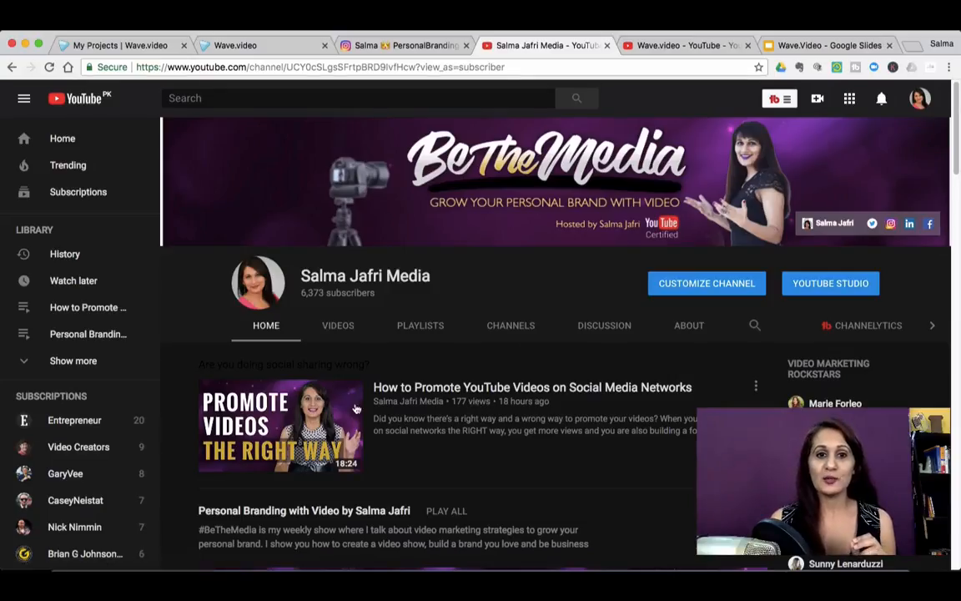
mouse_move(638, 427)
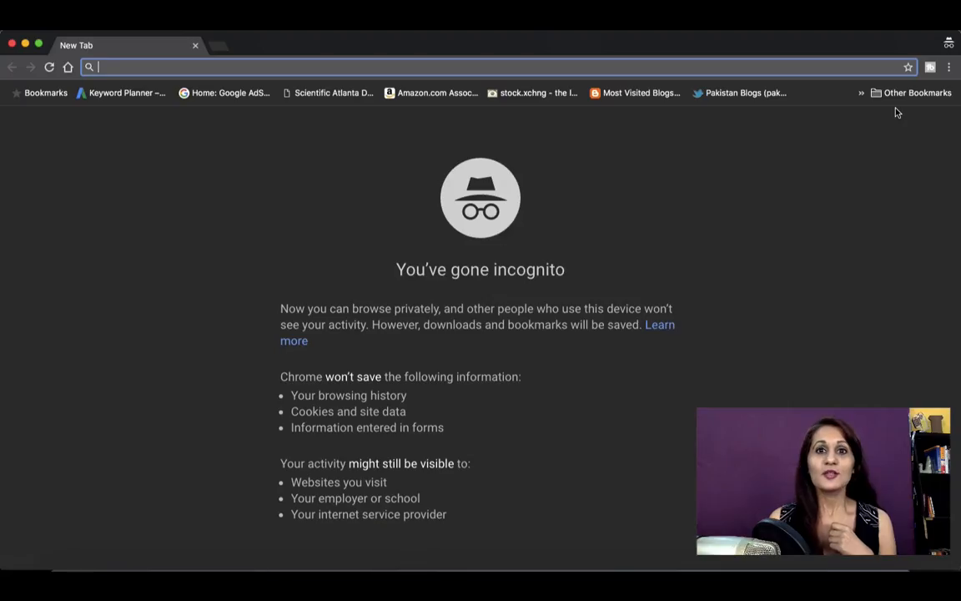
type("wave.animatron.com/#p=6b8bb85a943e4cc30e008bdf")
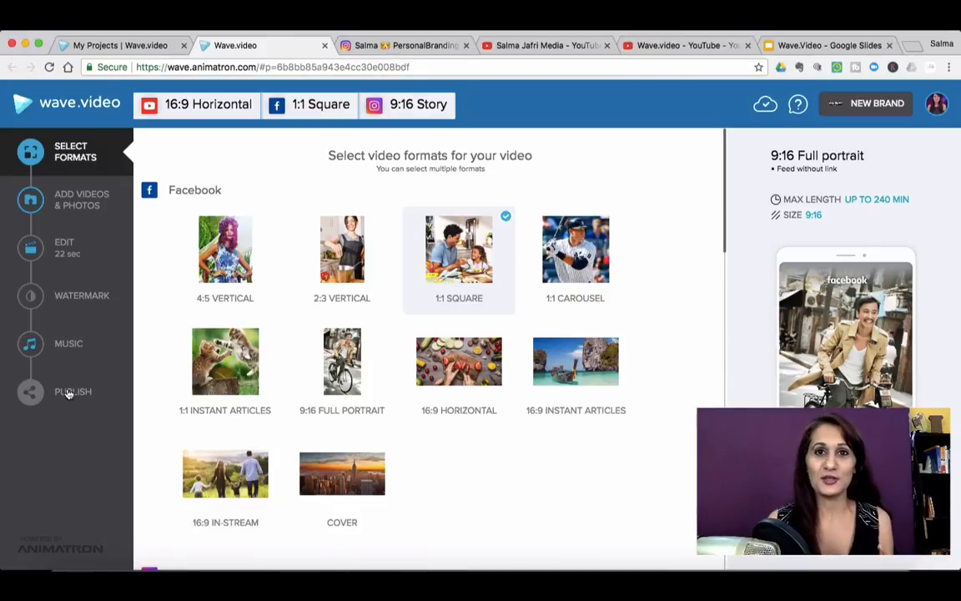
mouse_move(67, 163)
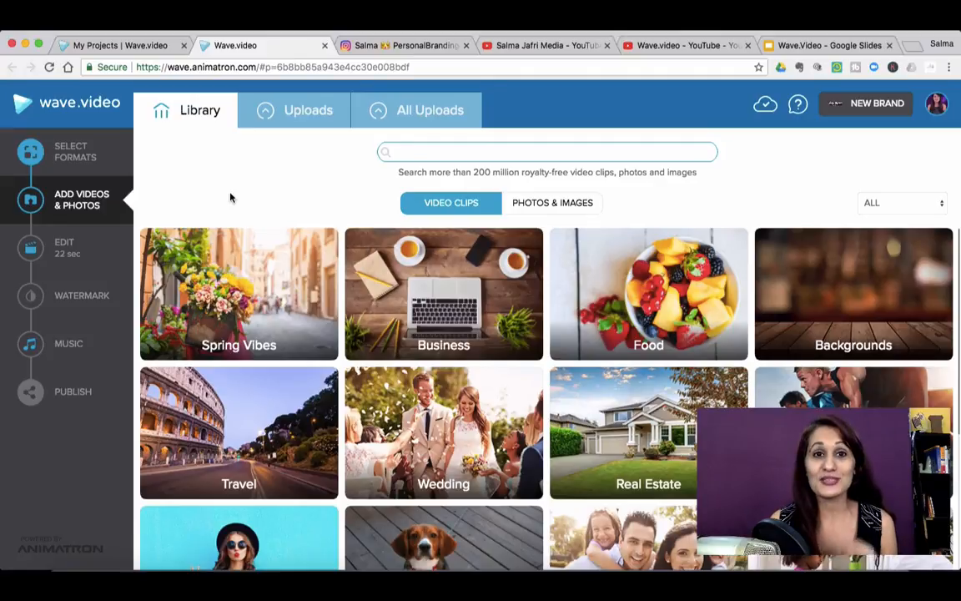
mouse_move(230, 217)
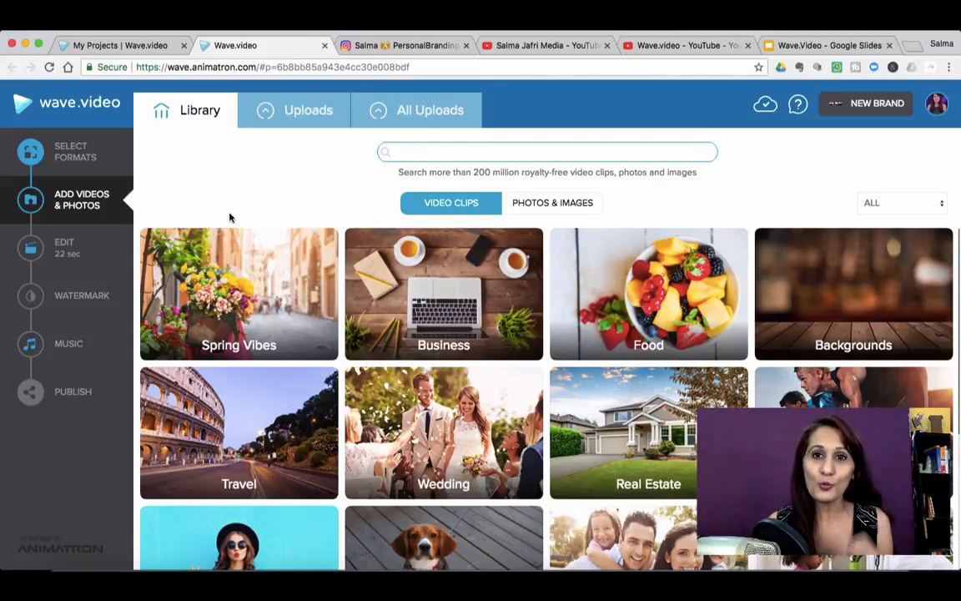
mouse_move(257, 191)
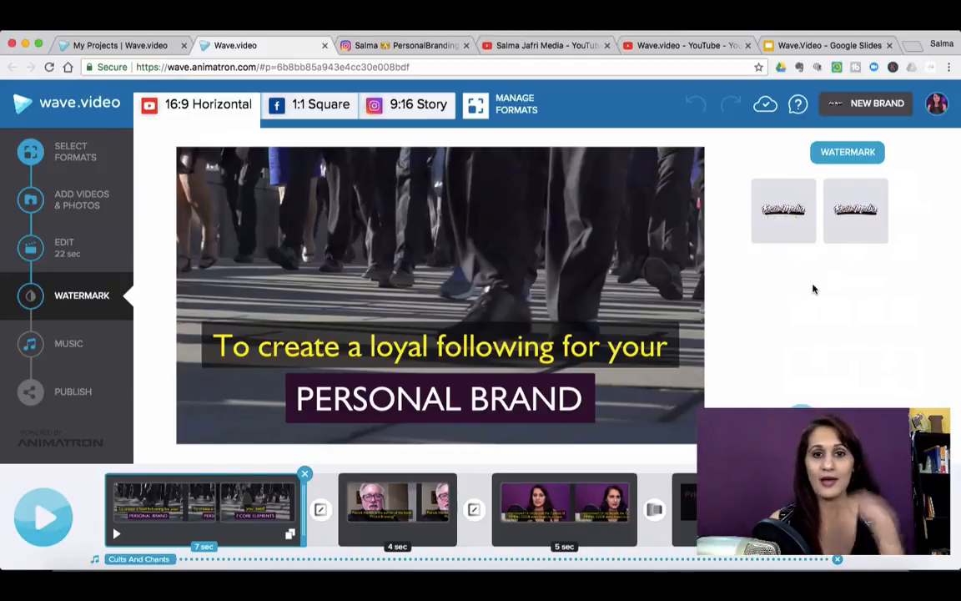
mouse_move(803, 283)
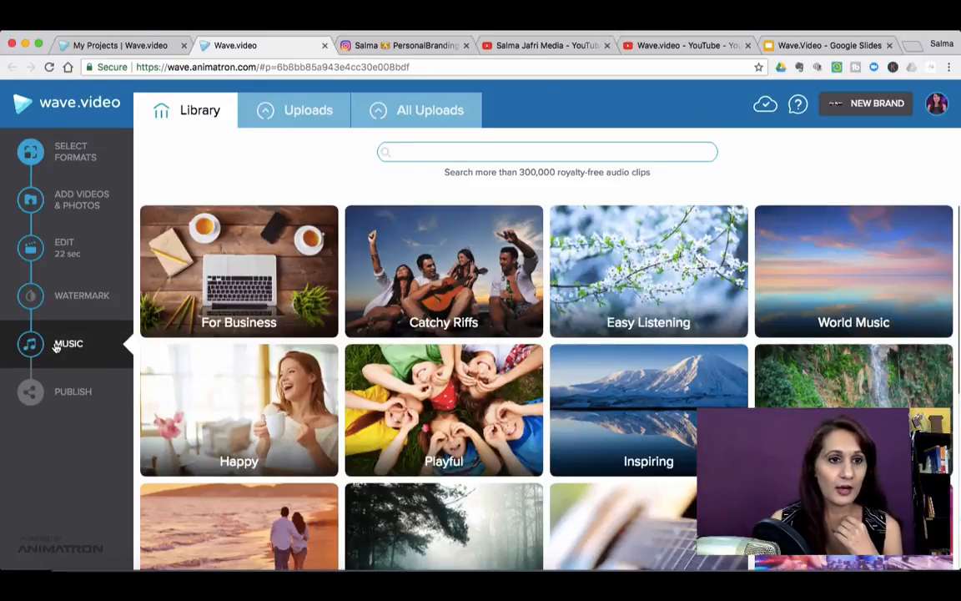
- Review the publish layouts, return to scene editing, then switch to the YouTube channel tab
left_click(548, 150)
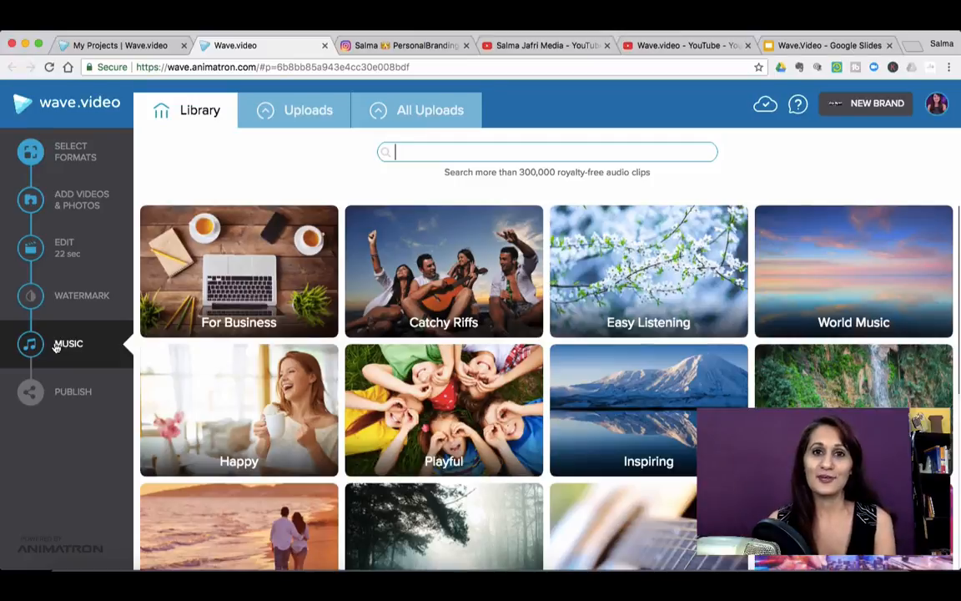
mouse_move(60, 360)
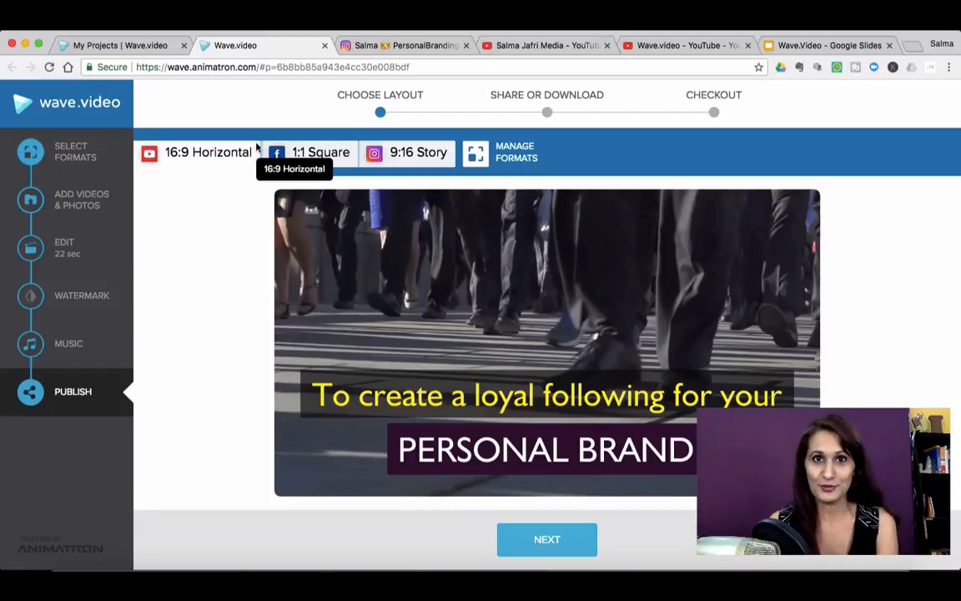
mouse_move(417, 164)
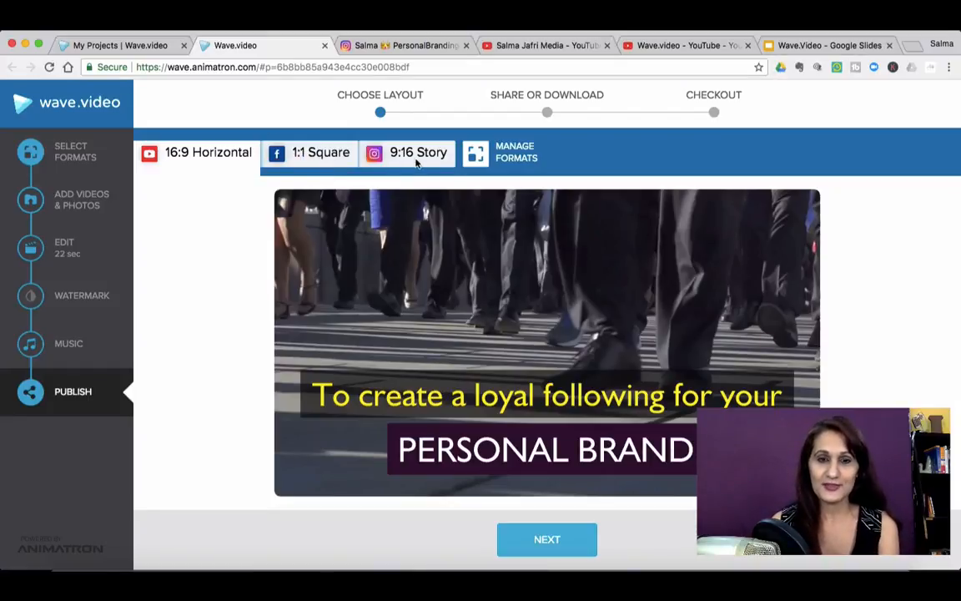
mouse_move(68, 243)
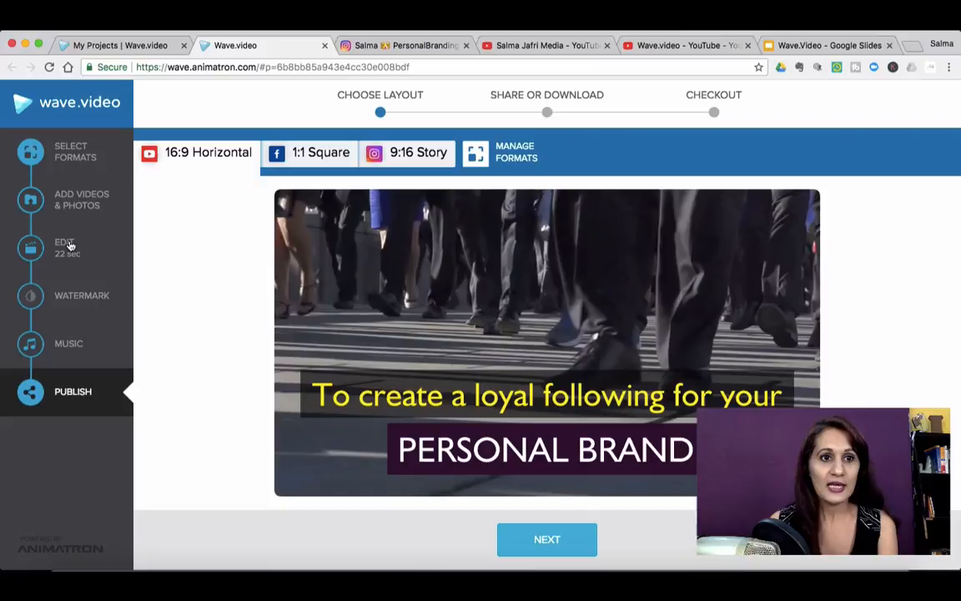
left_click(63, 247)
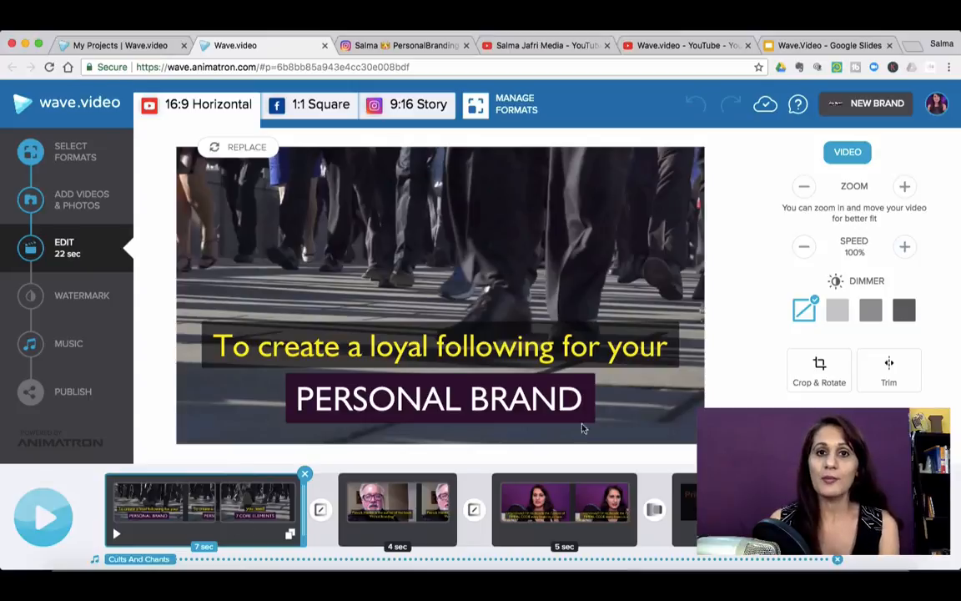
left_click(547, 45)
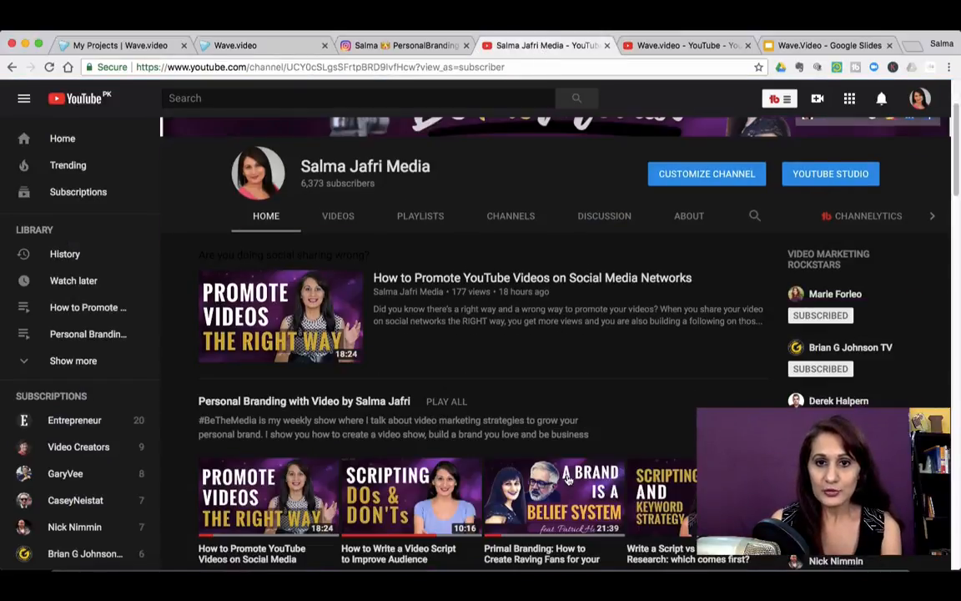
scroll("down", 3)
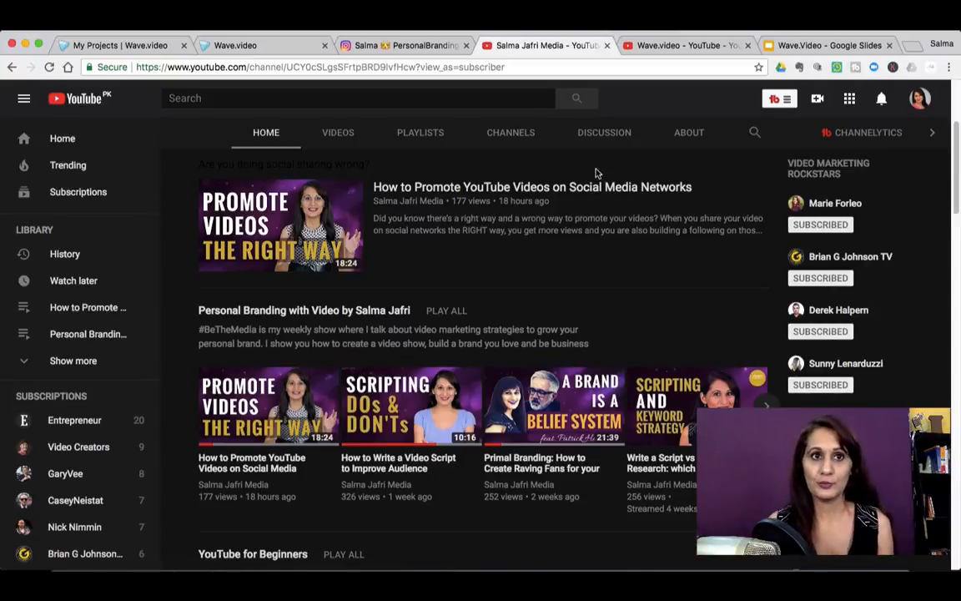
- Return to the Wave.video project and scroll through the All Uploads media library
left_click(234, 45)
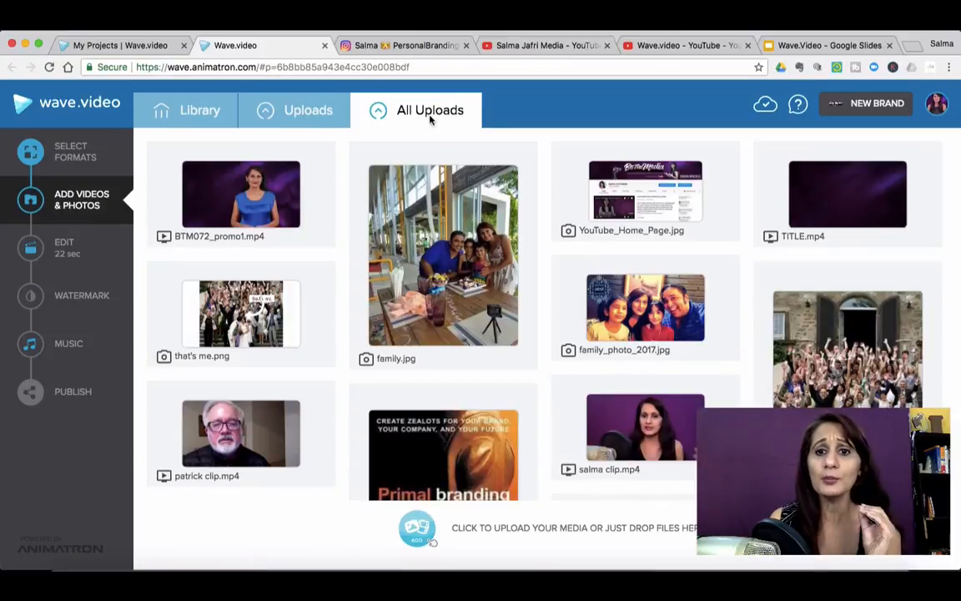
mouse_move(524, 394)
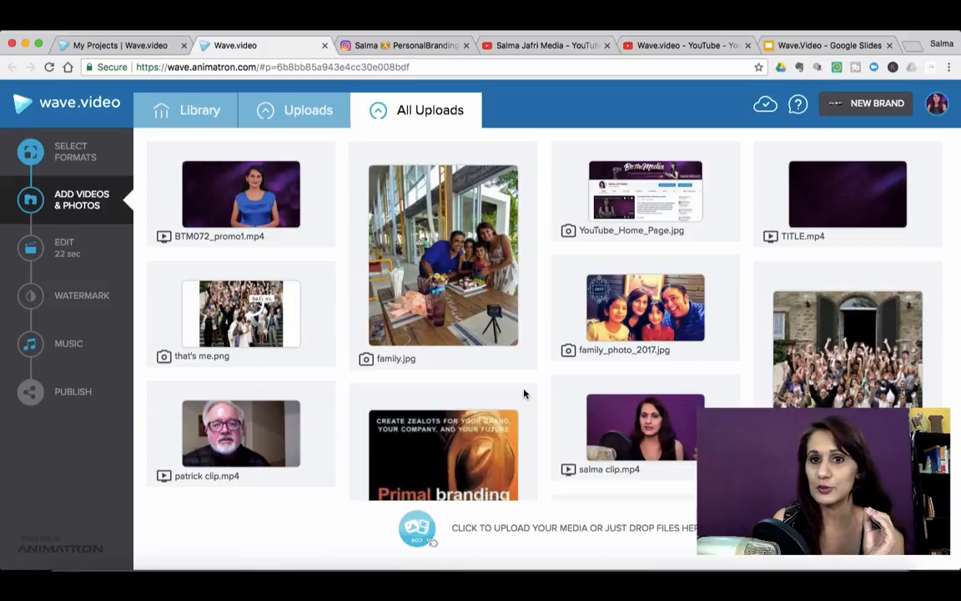
scroll("down", 3)
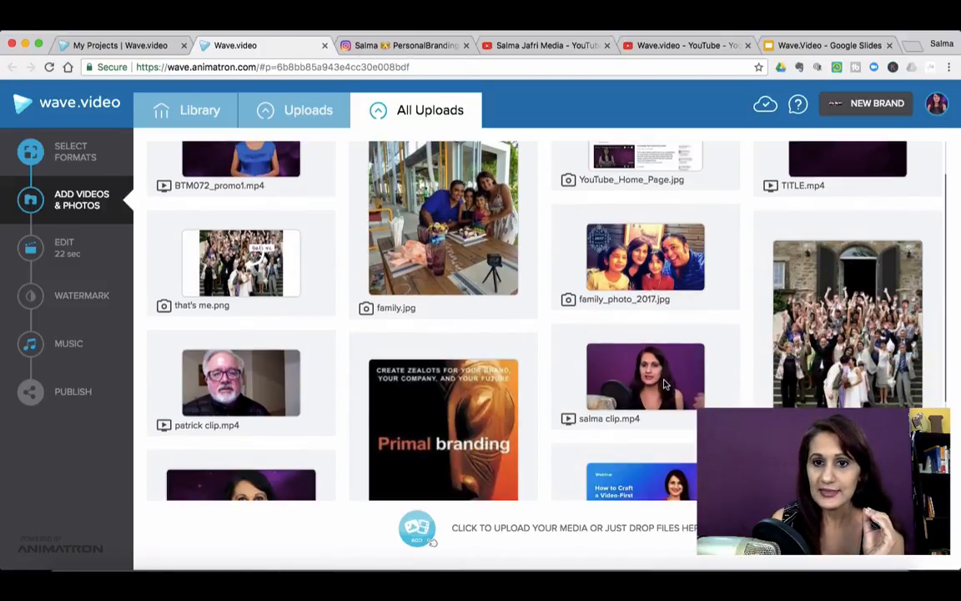
mouse_move(644, 375)
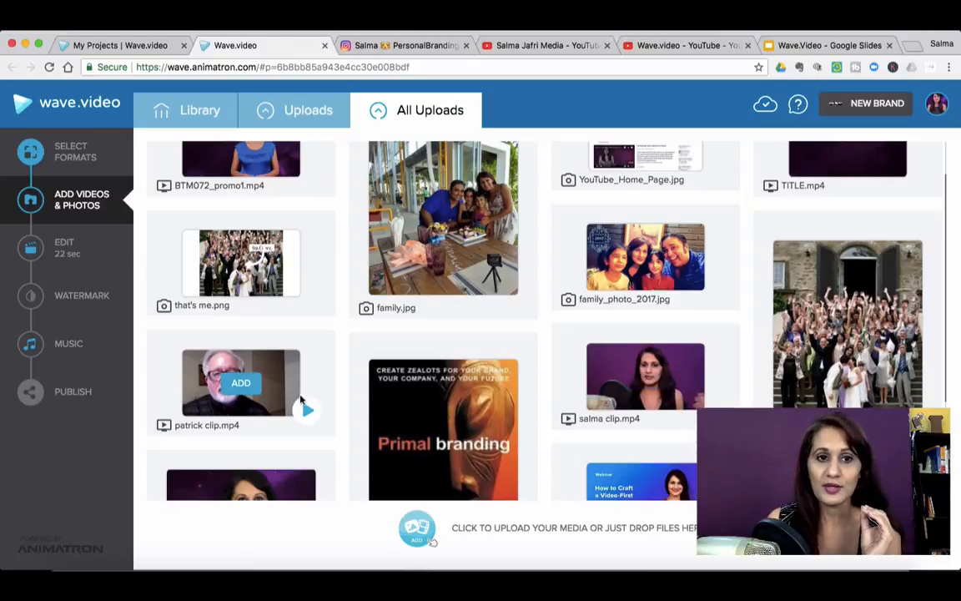
mouse_move(570, 455)
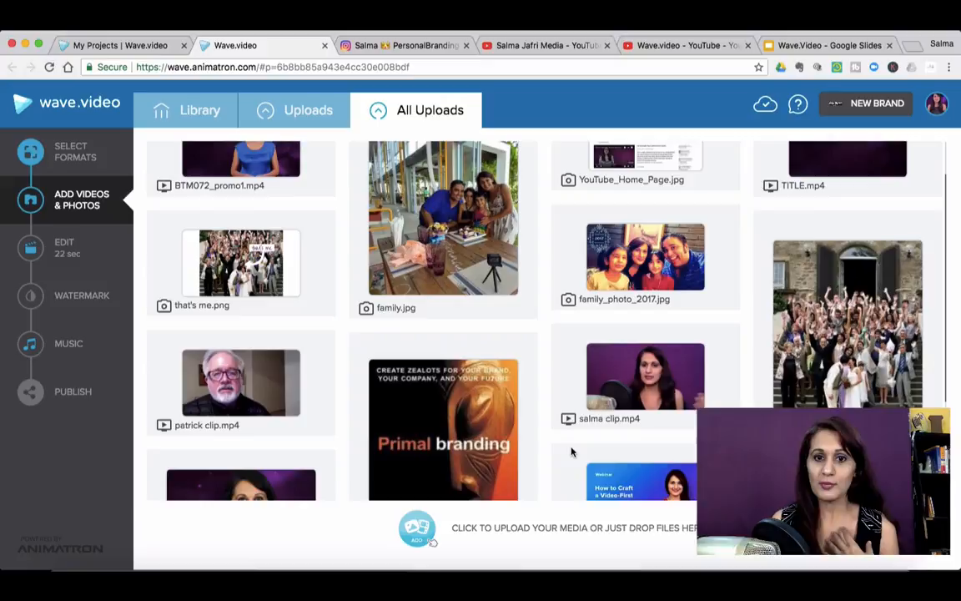
scroll("down", 3)
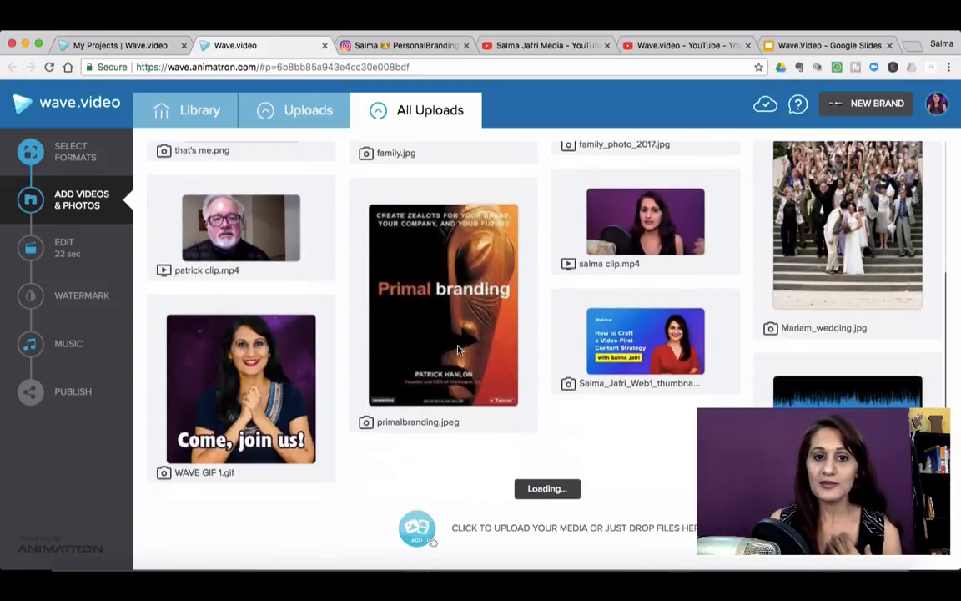
mouse_move(444, 305)
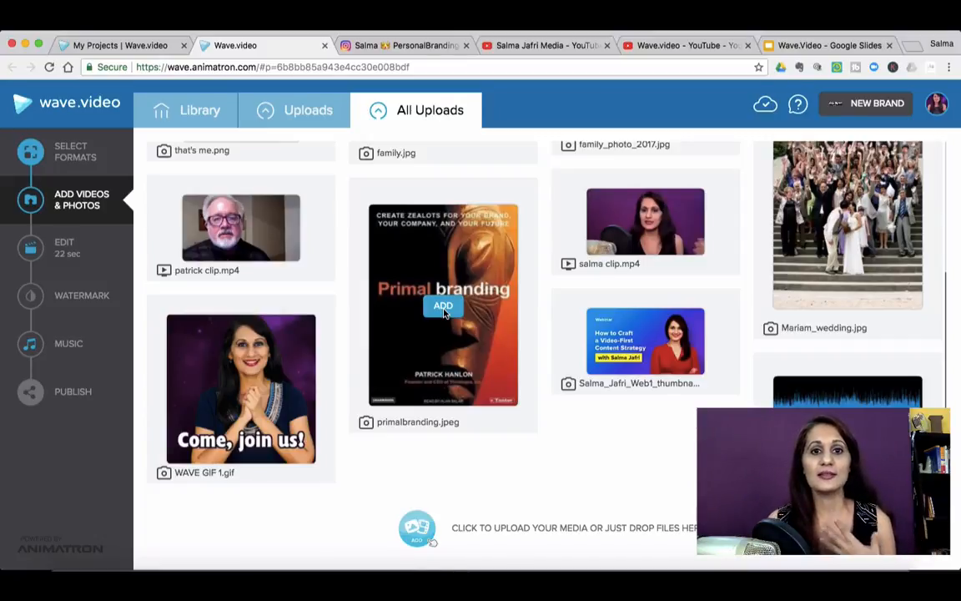
mouse_move(575, 244)
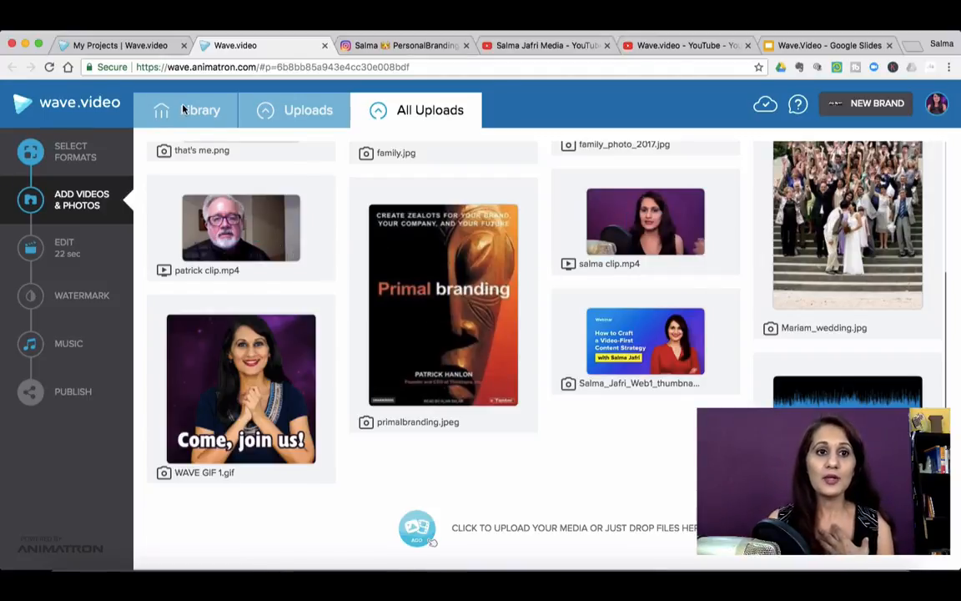
- Return to the editor and preview the first captioned scene in the timeline
left_click(201, 110)
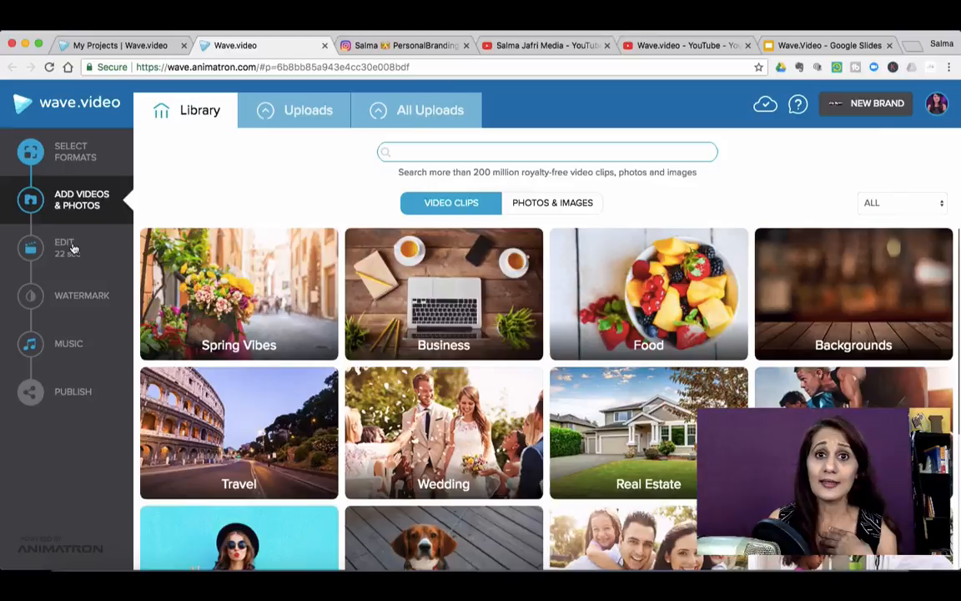
left_click(63, 247)
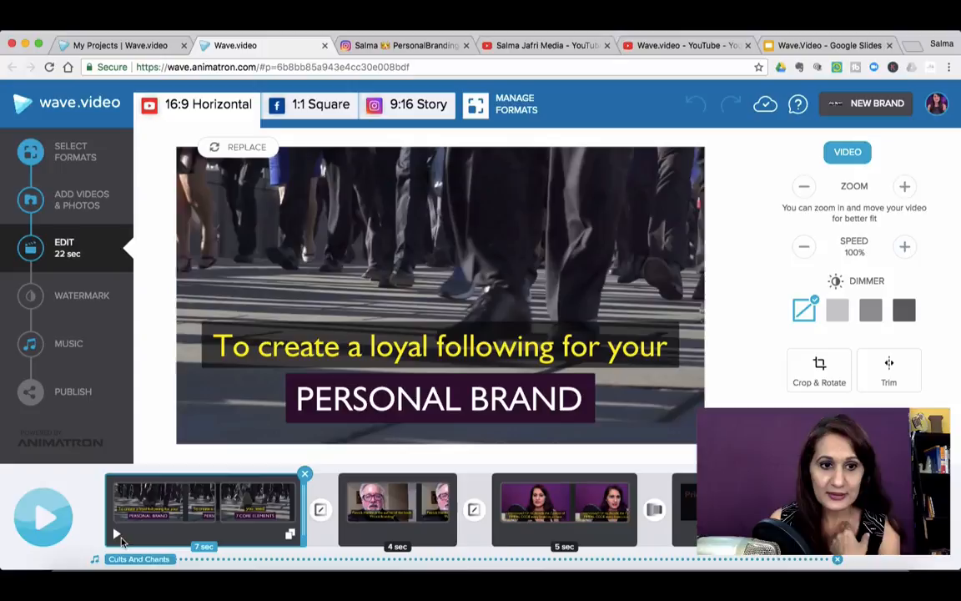
left_click(43, 518)
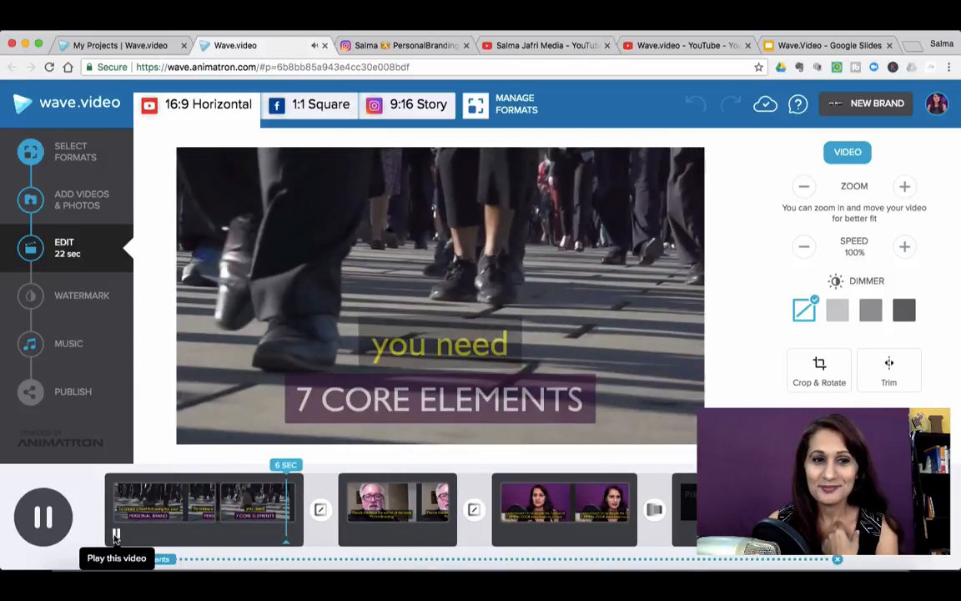
left_click(43, 516)
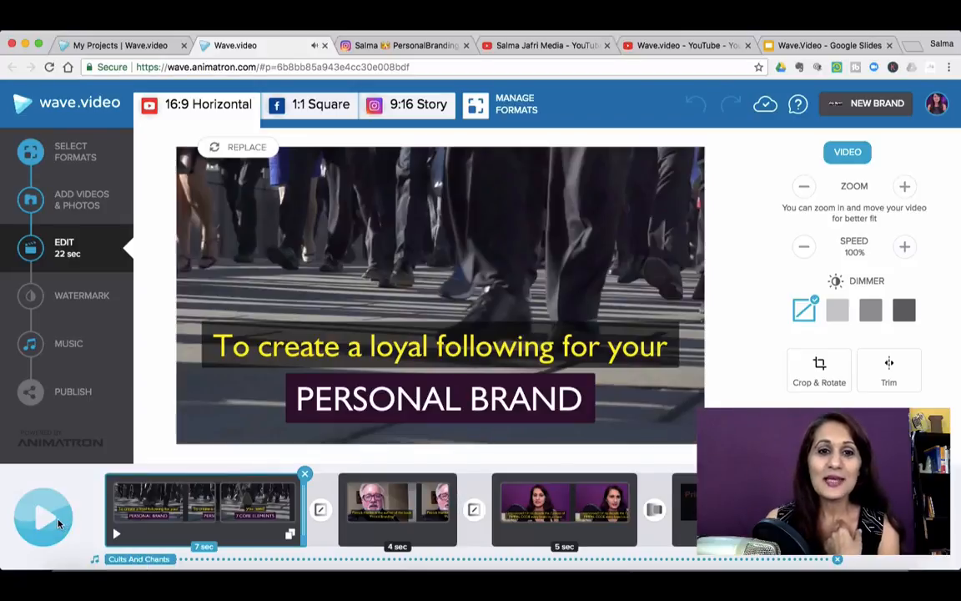
mouse_move(44, 517)
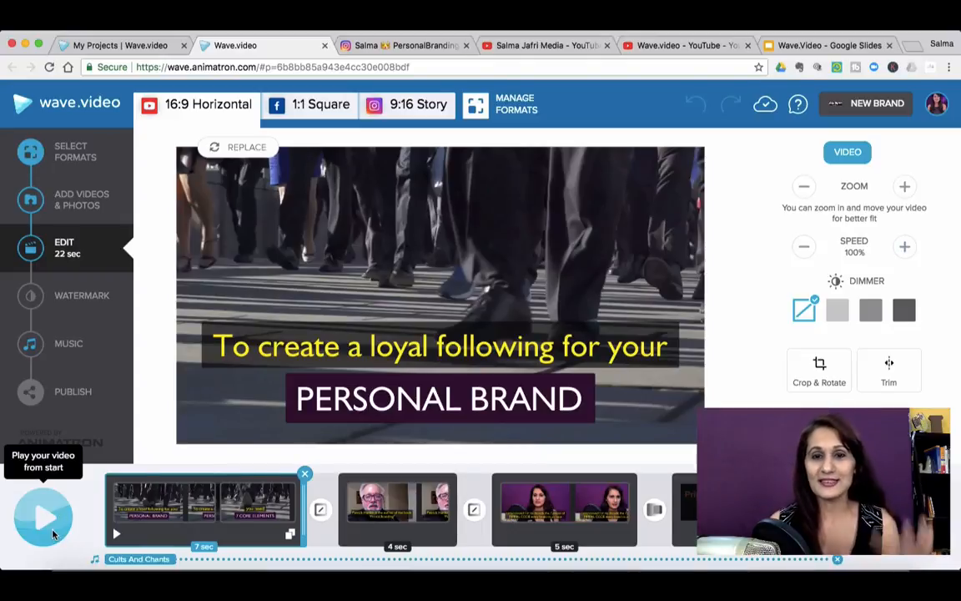
mouse_move(87, 213)
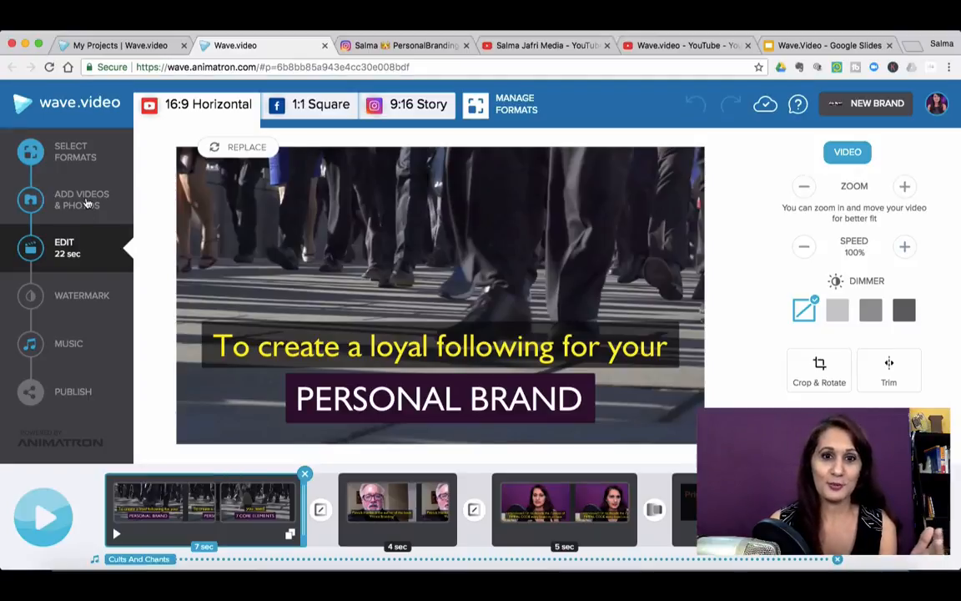
- Review the author, Primal branding and opening street scenes, then bring up the stock media library
left_click(397, 509)
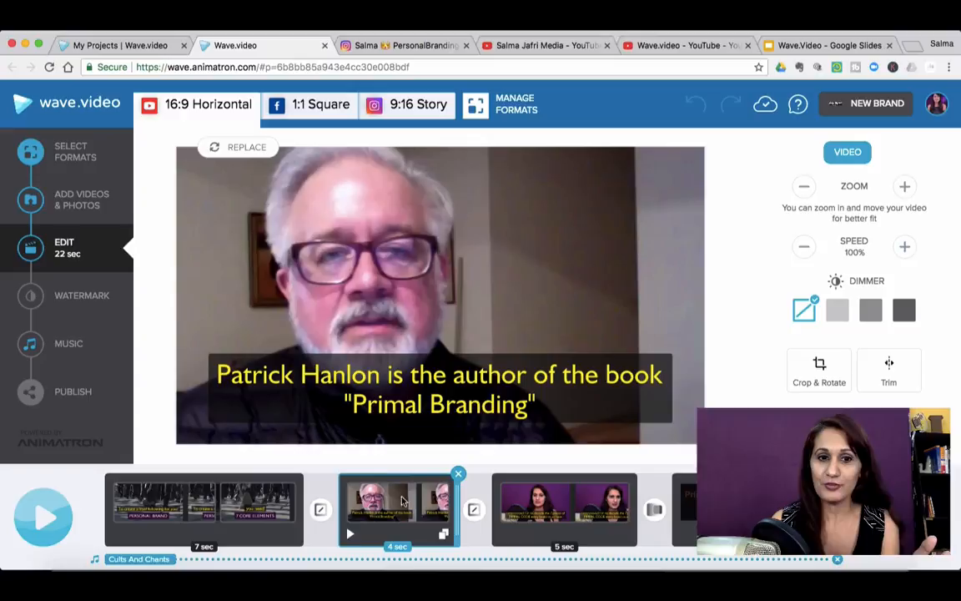
mouse_move(549, 534)
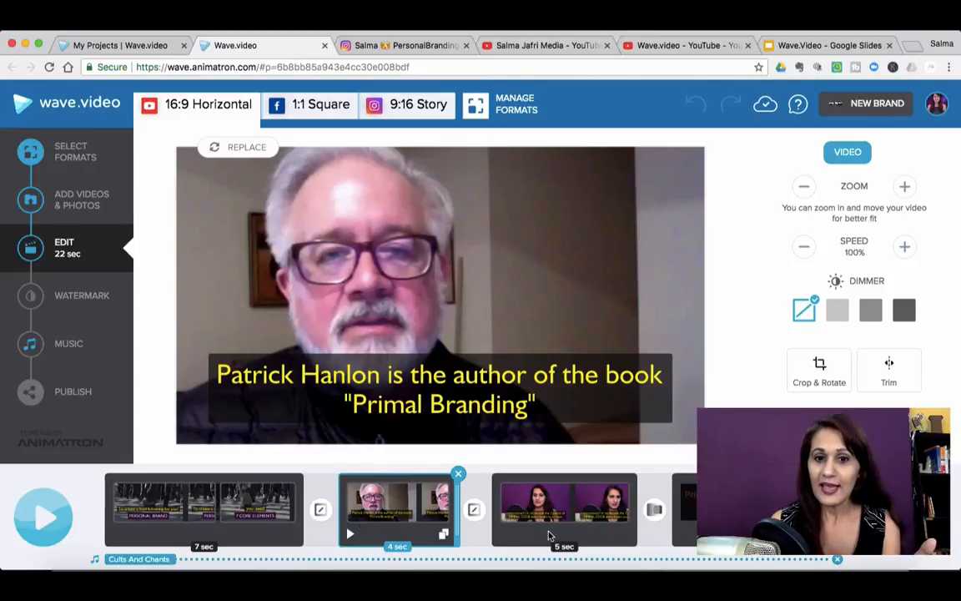
left_click(564, 509)
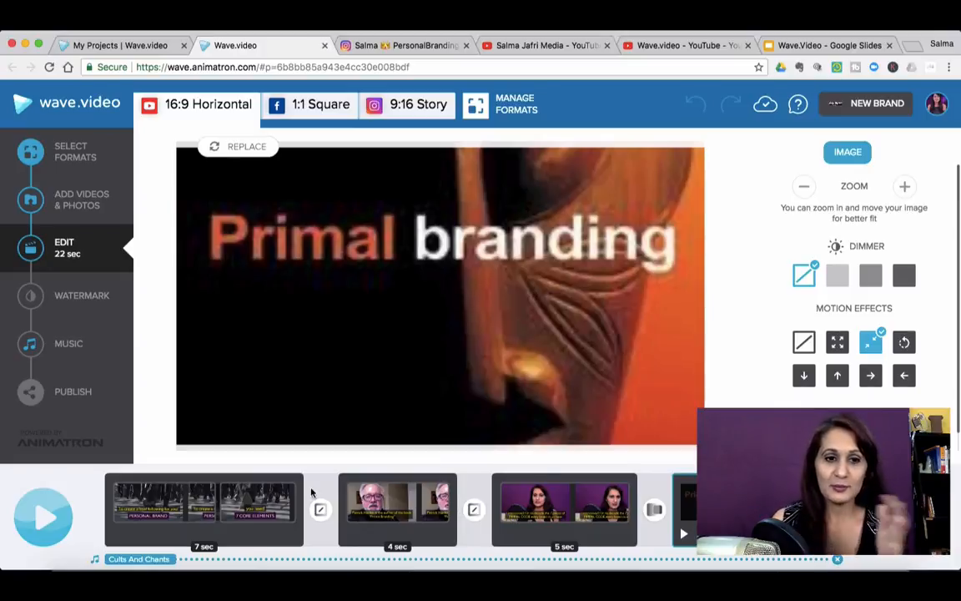
left_click(203, 504)
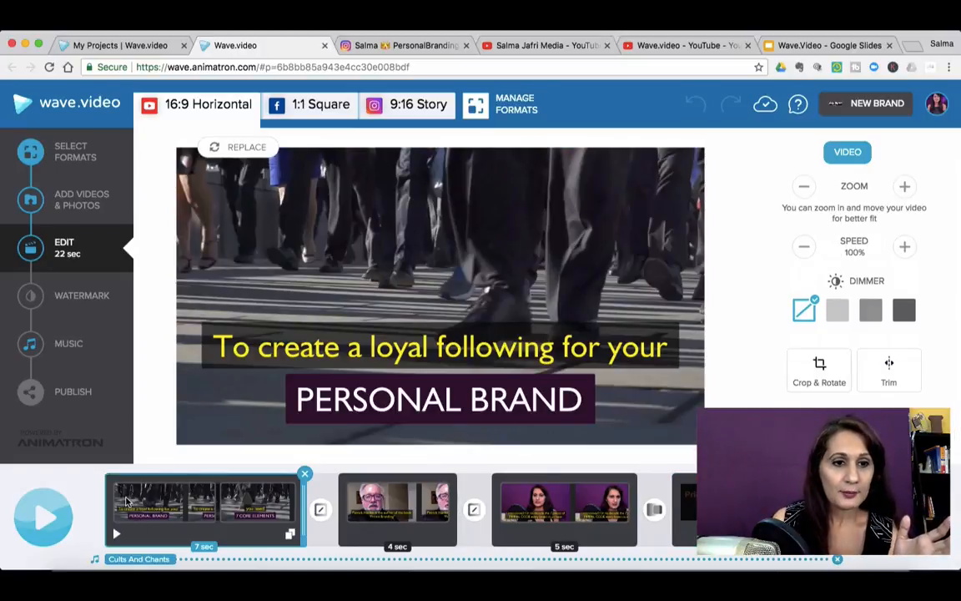
left_click(440, 346)
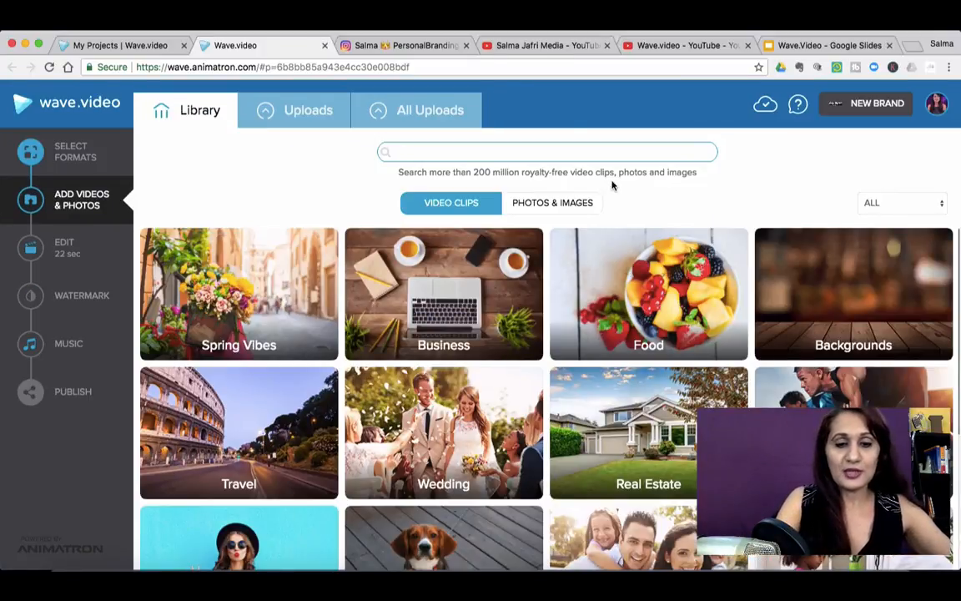
- Search the stock library for 'people walking on street slow mo' and preview the walking-feet clip
type("people w")
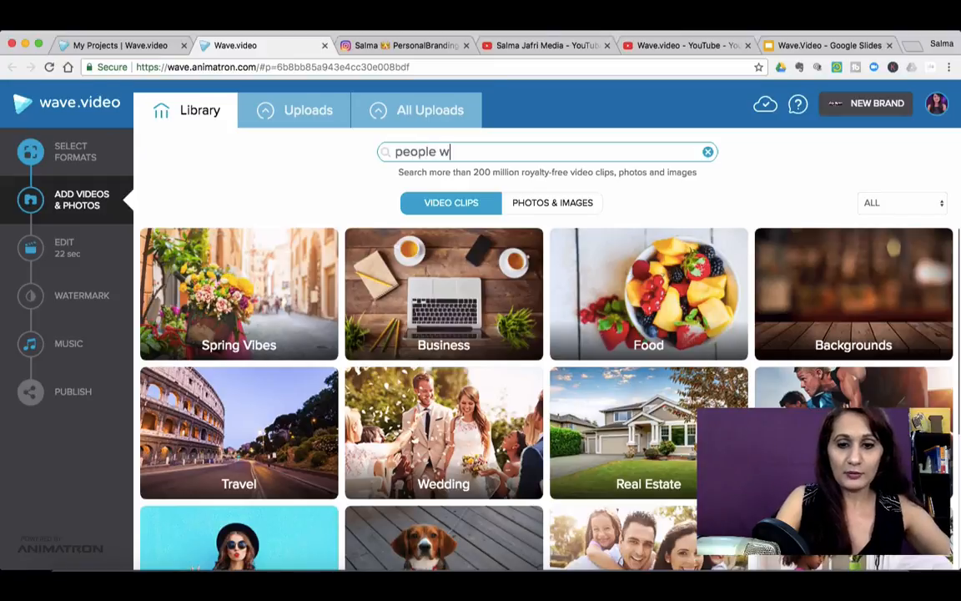
type("alking on street")
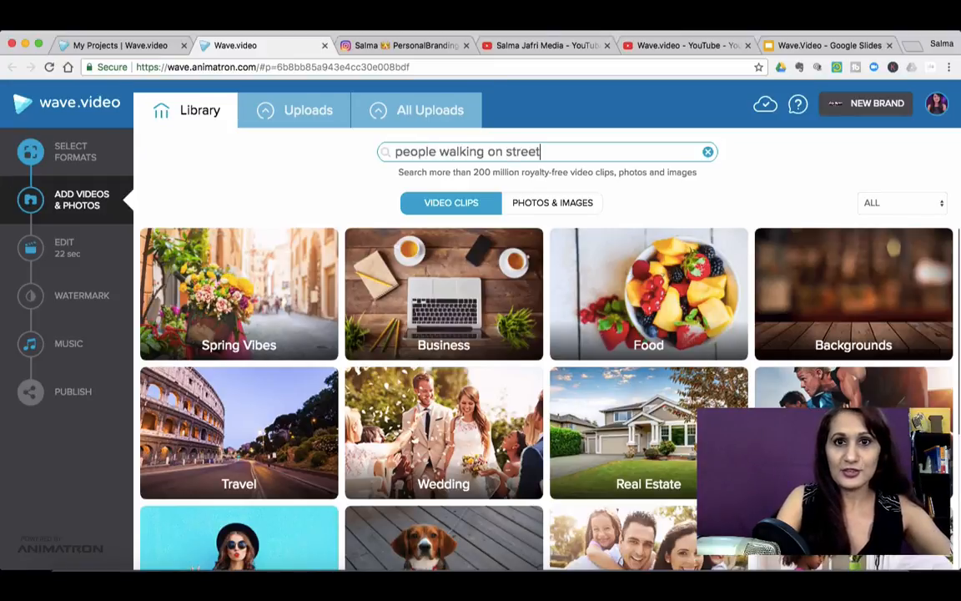
type("slow mo")
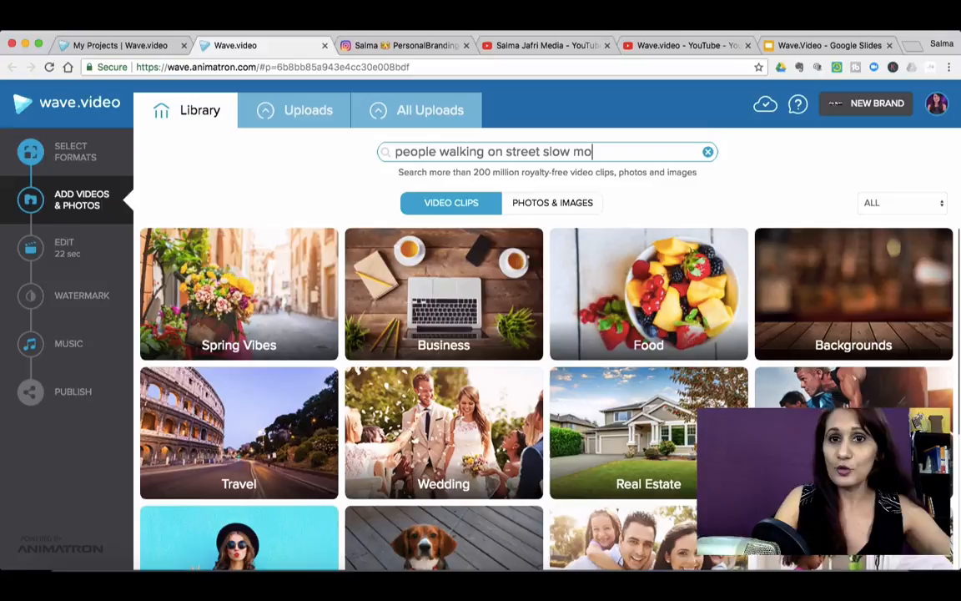
key("Enter")
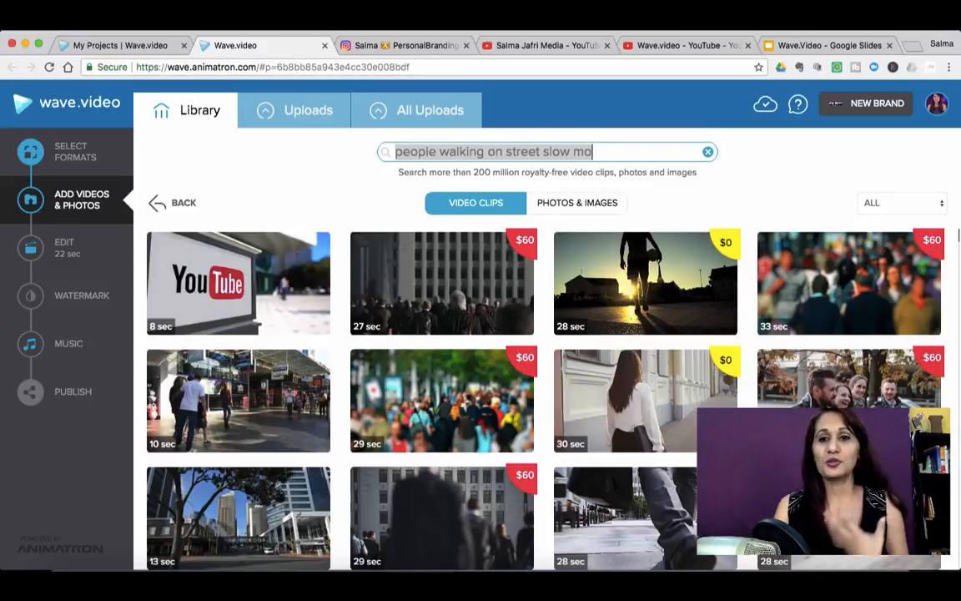
mouse_move(644, 397)
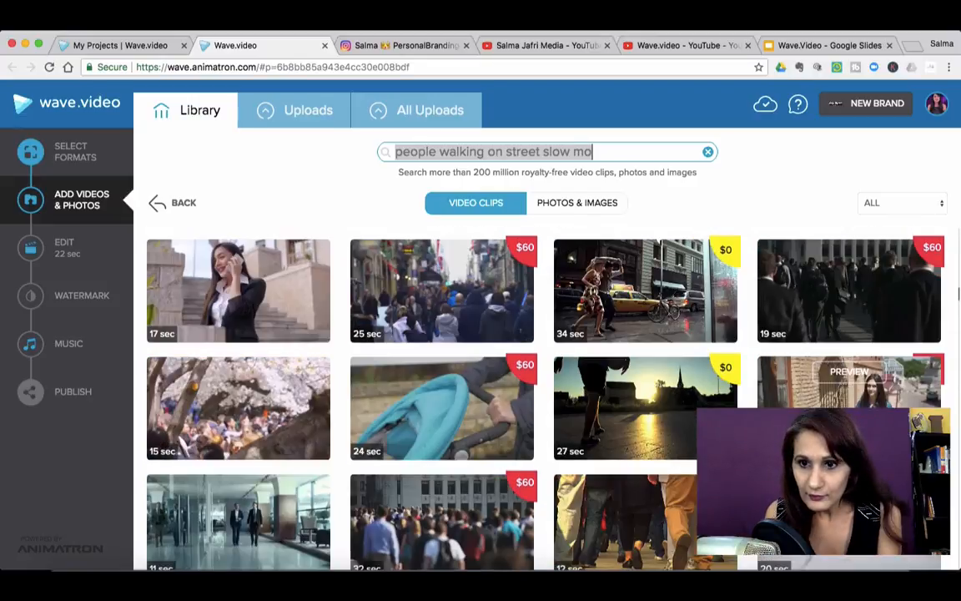
scroll("down", 3)
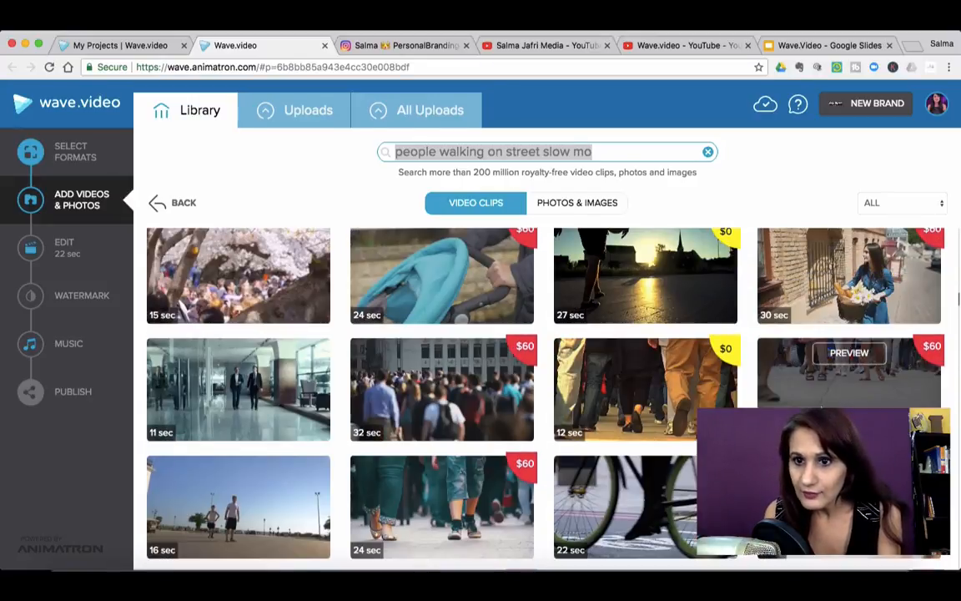
mouse_move(848, 352)
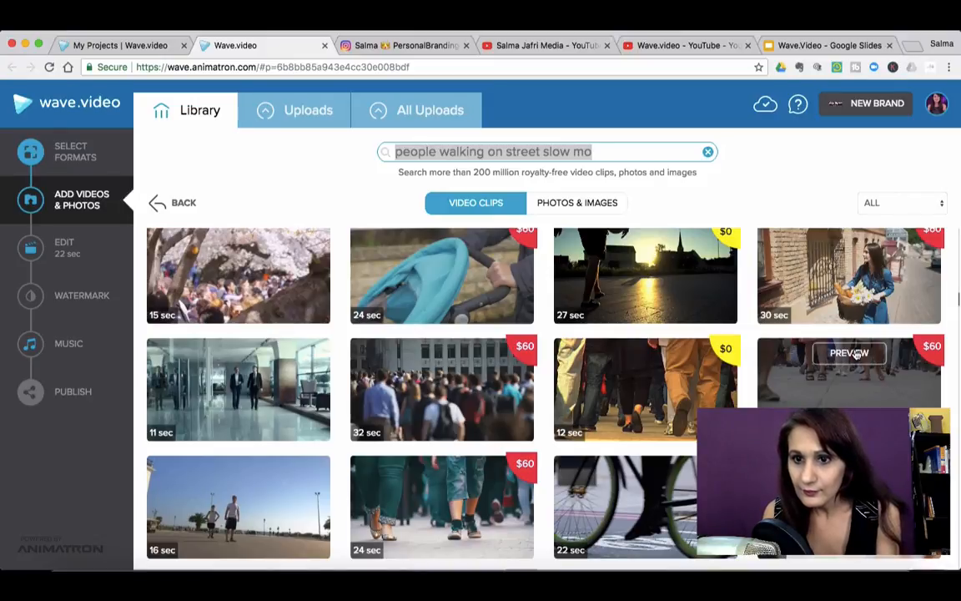
left_click(849, 352)
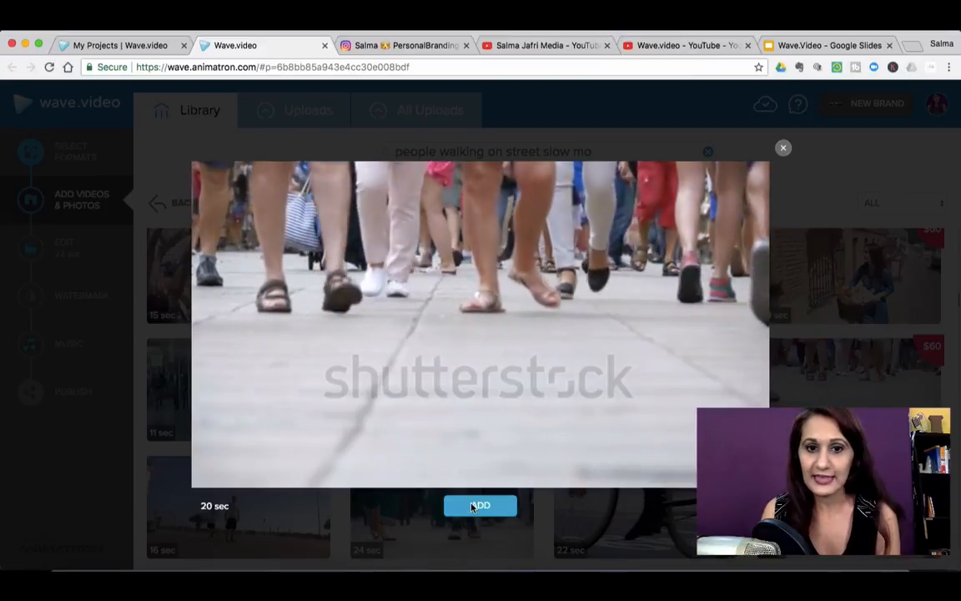
- Add the previewed 20-second walking-feet clip to the project as a new scene
left_click(782, 147)
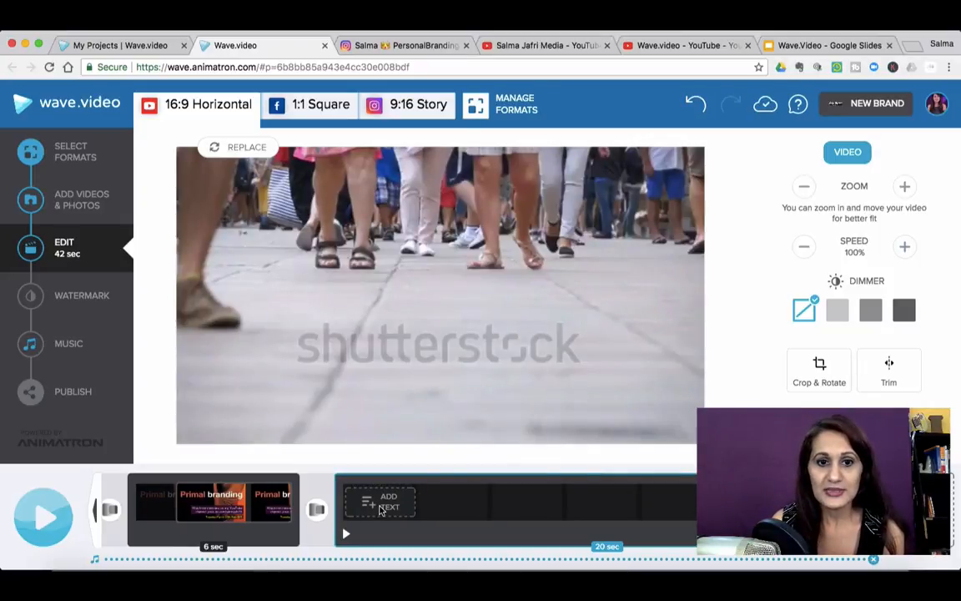
- Caption the walking-feet scene with 'If you want to create a loyal following'
left_click(380, 501)
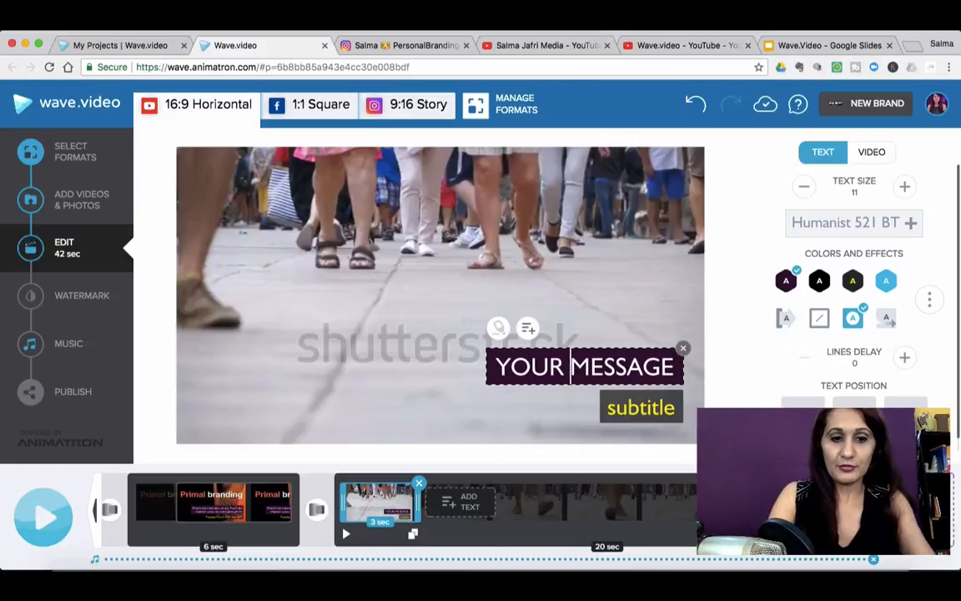
type("if you want")
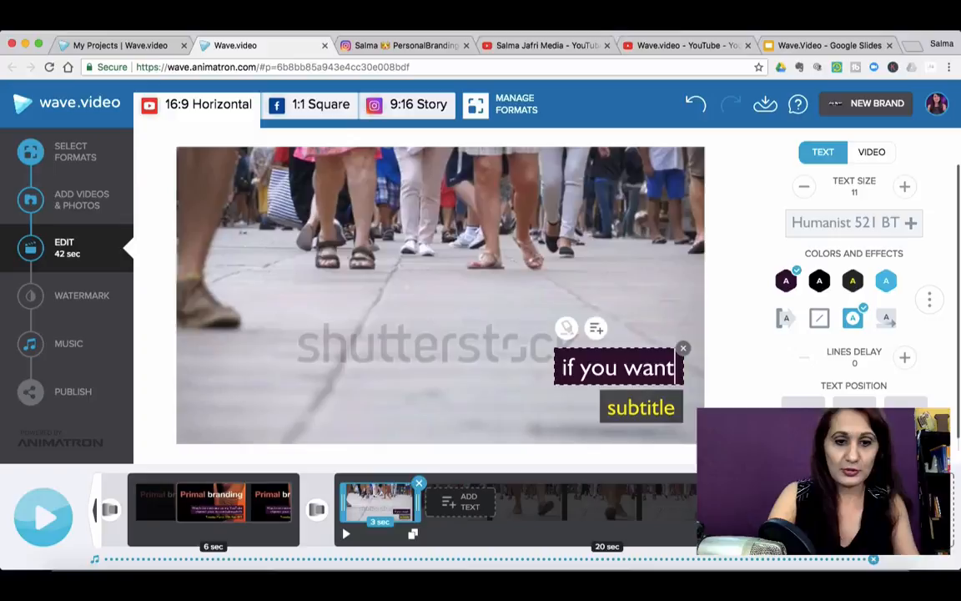
type("to create a loyal following")
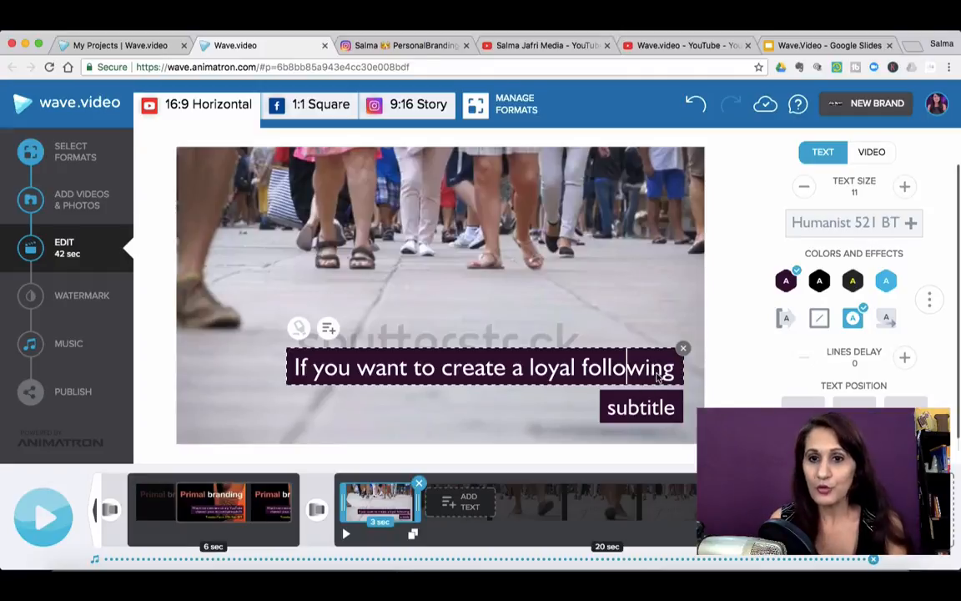
mouse_move(644, 349)
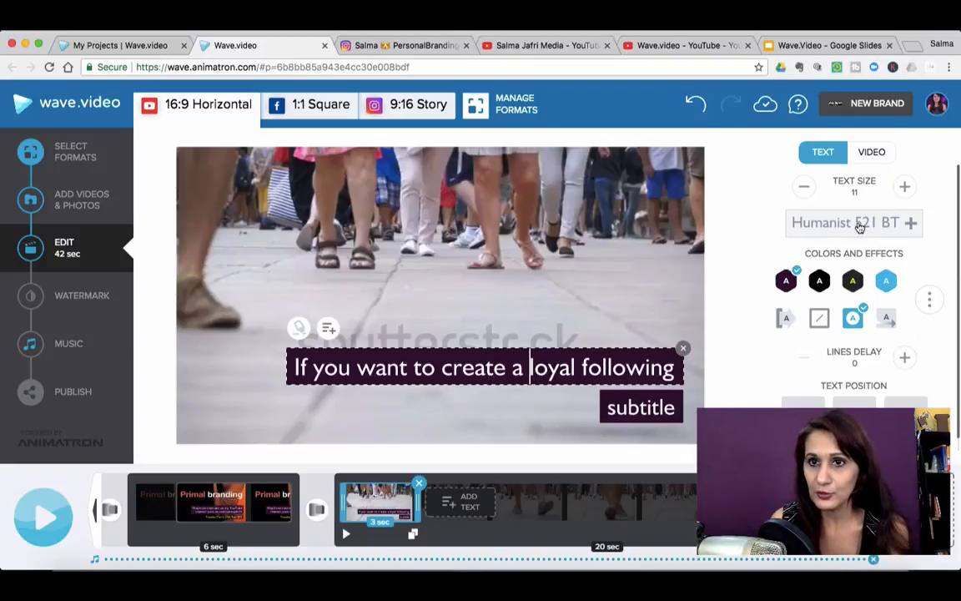
left_click(844, 224)
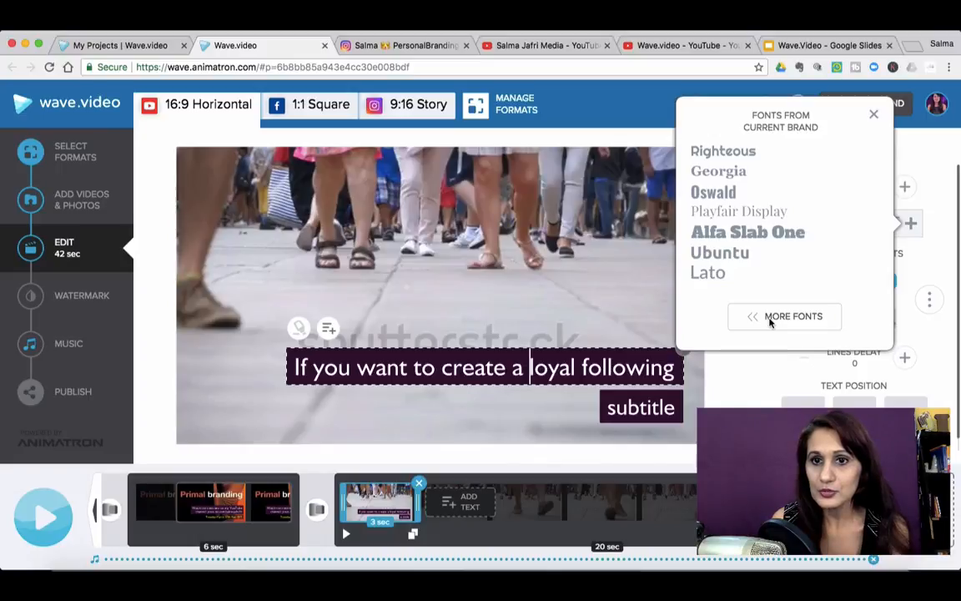
left_click(785, 317)
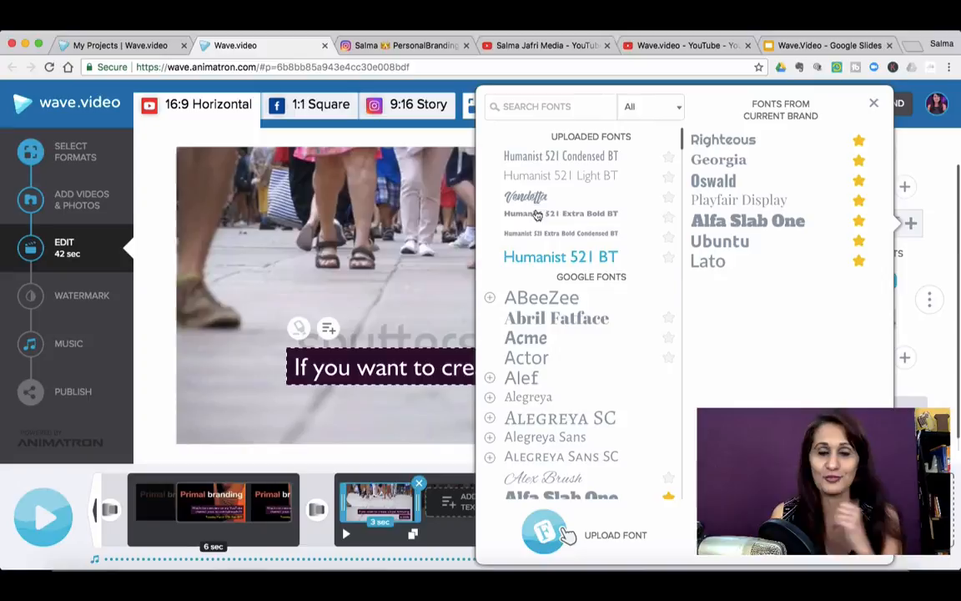
mouse_move(551, 464)
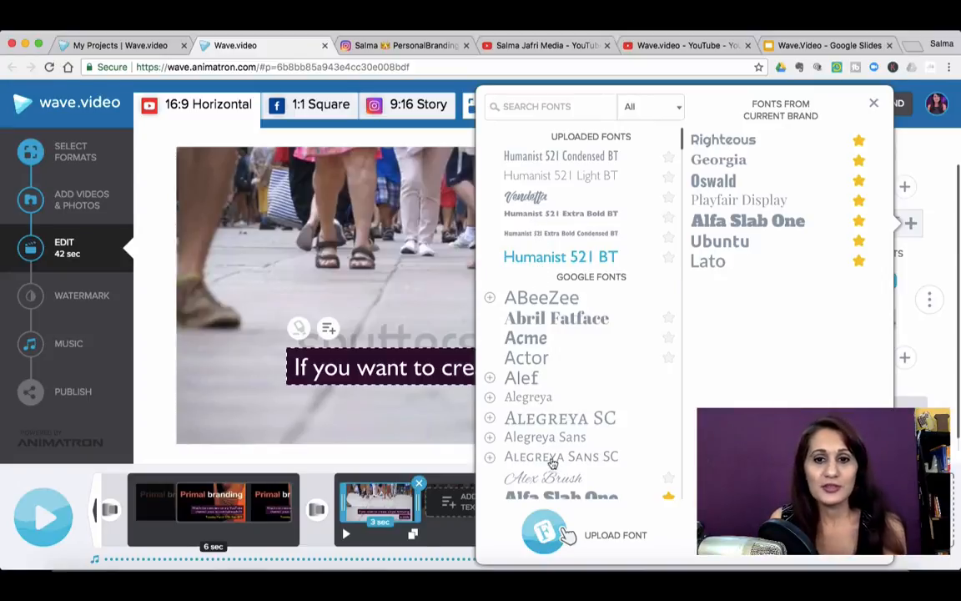
scroll("down", 3)
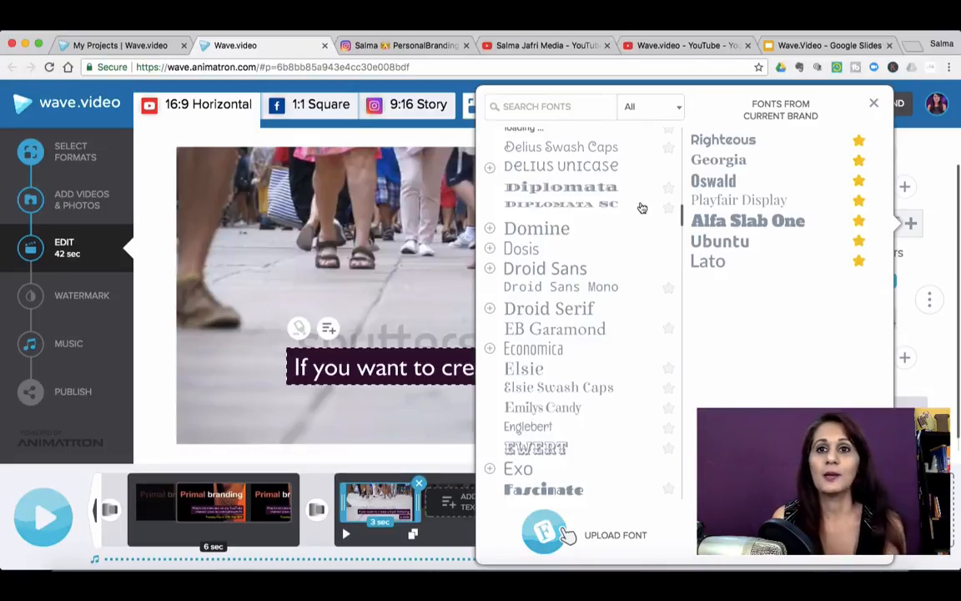
scroll("up", 3)
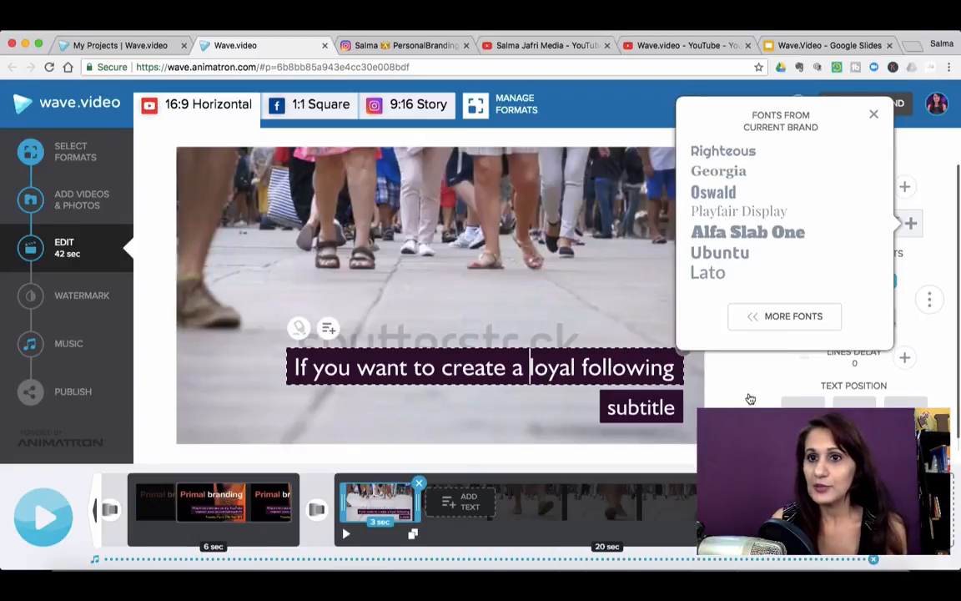
left_click(874, 114)
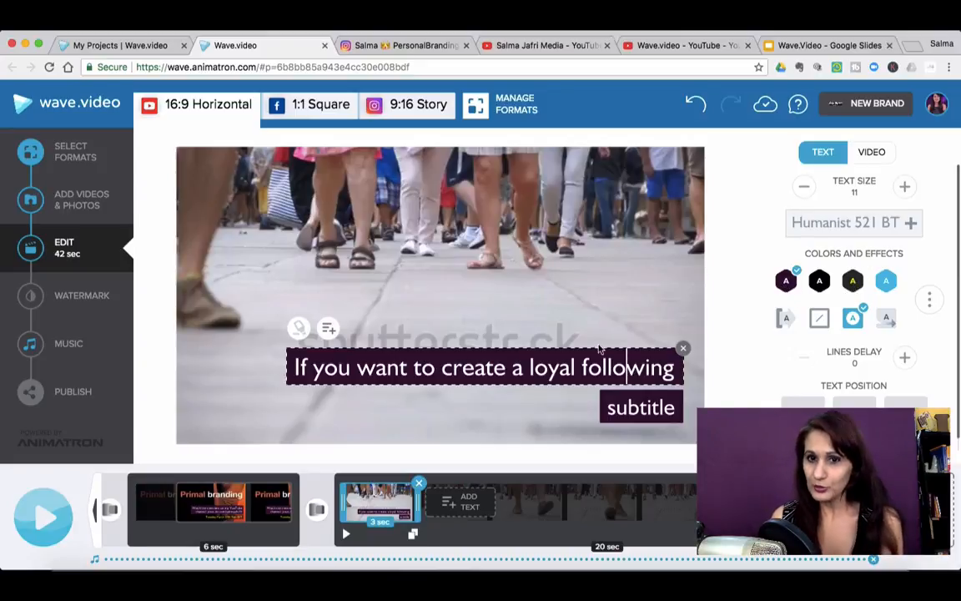
- Reduce the caption text size from 11 to 10 and return to the clip's video settings
left_click(804, 187)
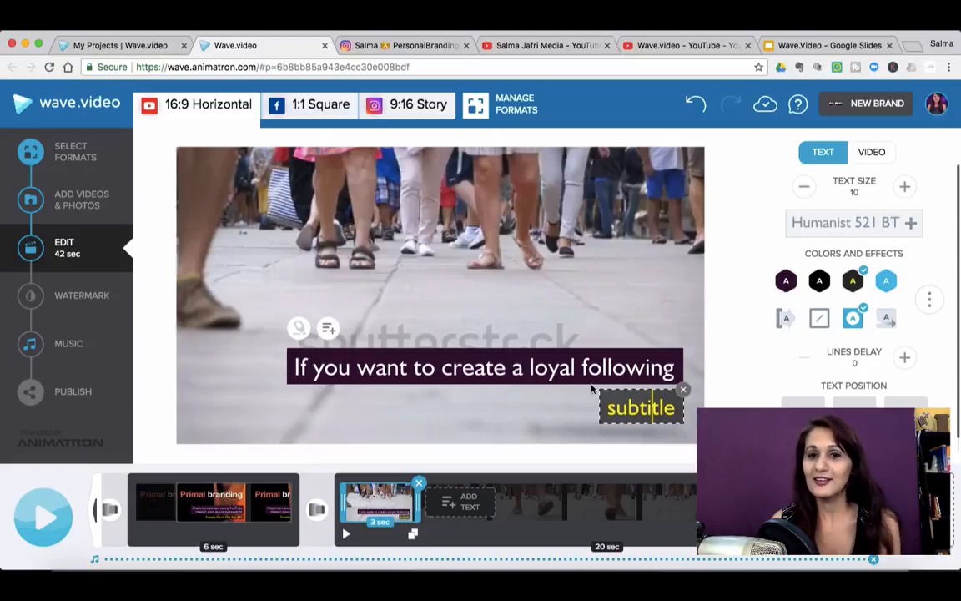
mouse_move(561, 423)
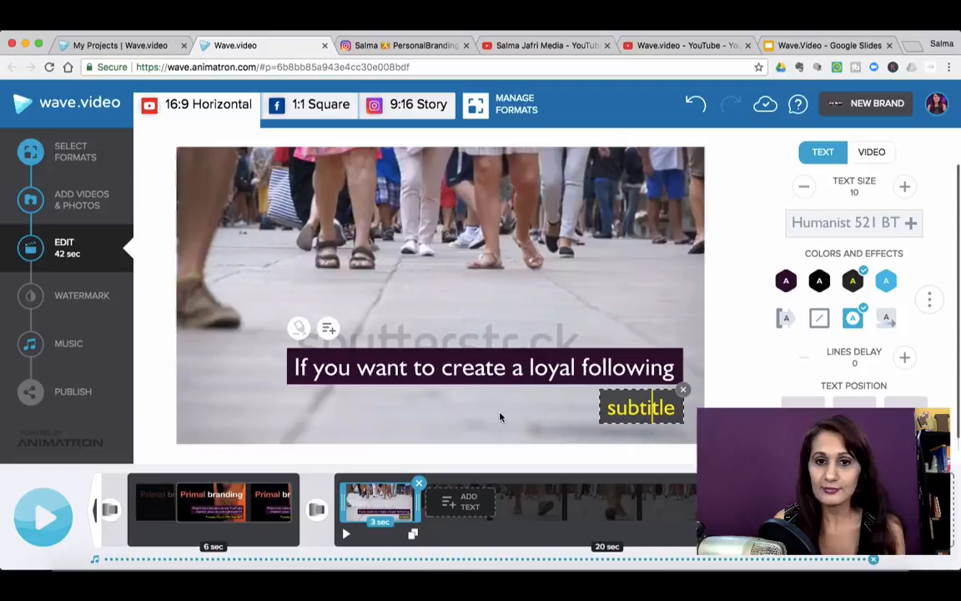
left_click(871, 152)
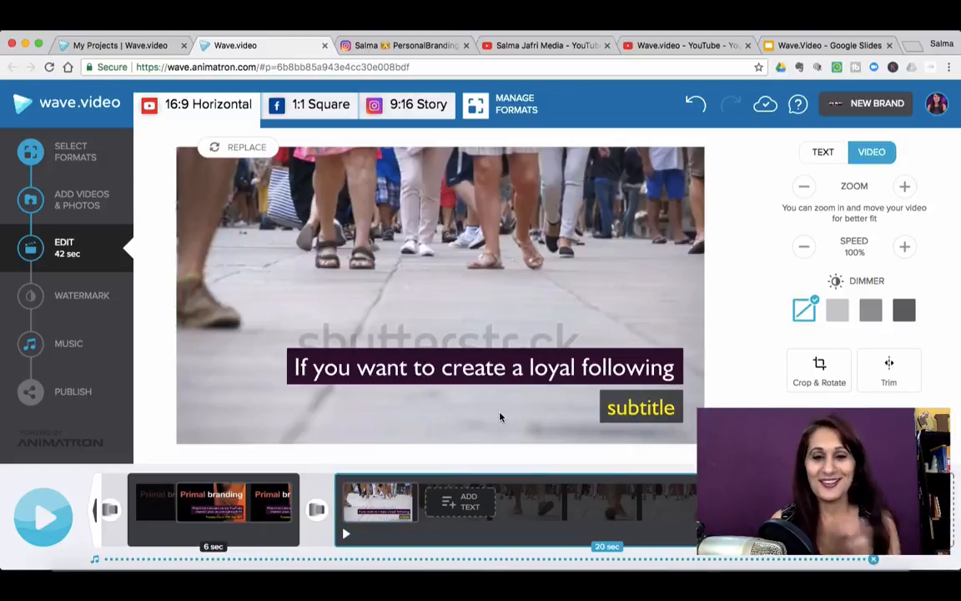
mouse_move(558, 417)
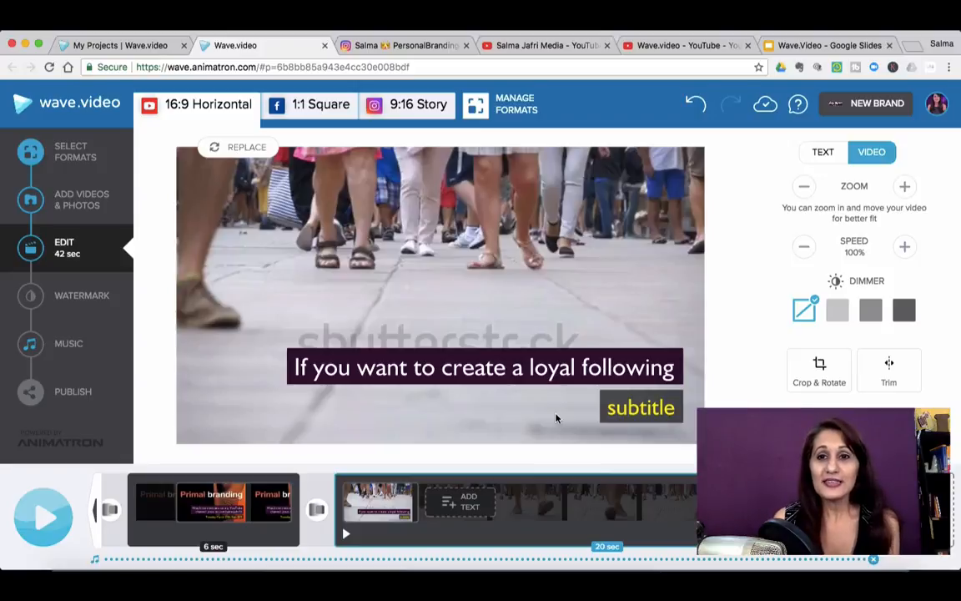
mouse_move(548, 284)
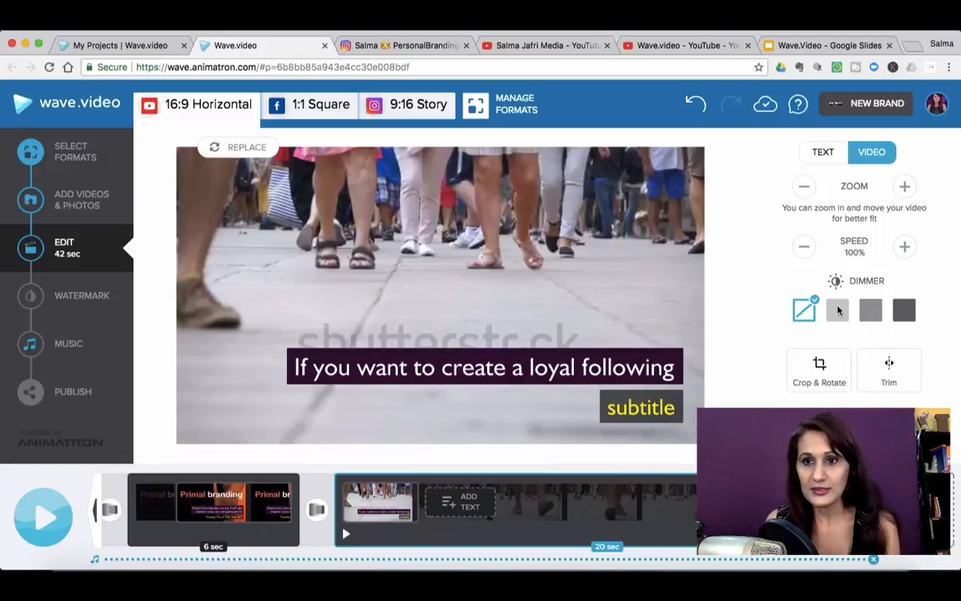
- Try the dimmer levels, settle on medium dimming, and select the street footage clip
left_click(838, 308)
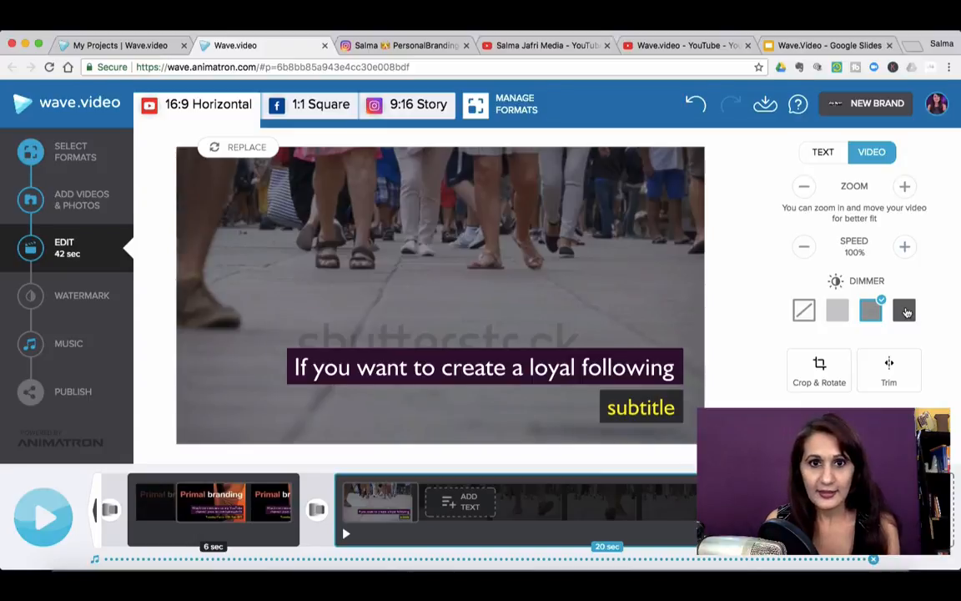
left_click(904, 308)
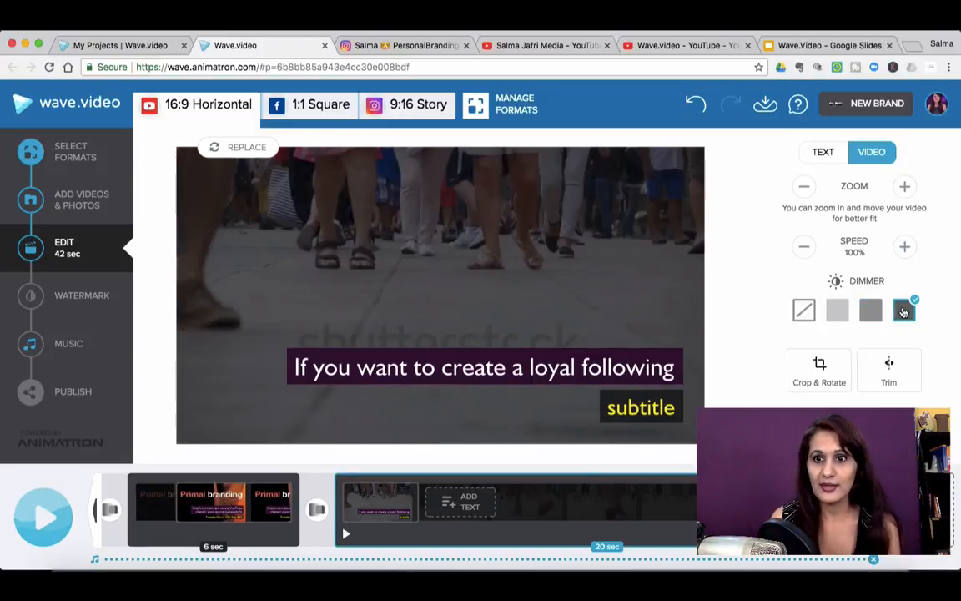
left_click(871, 309)
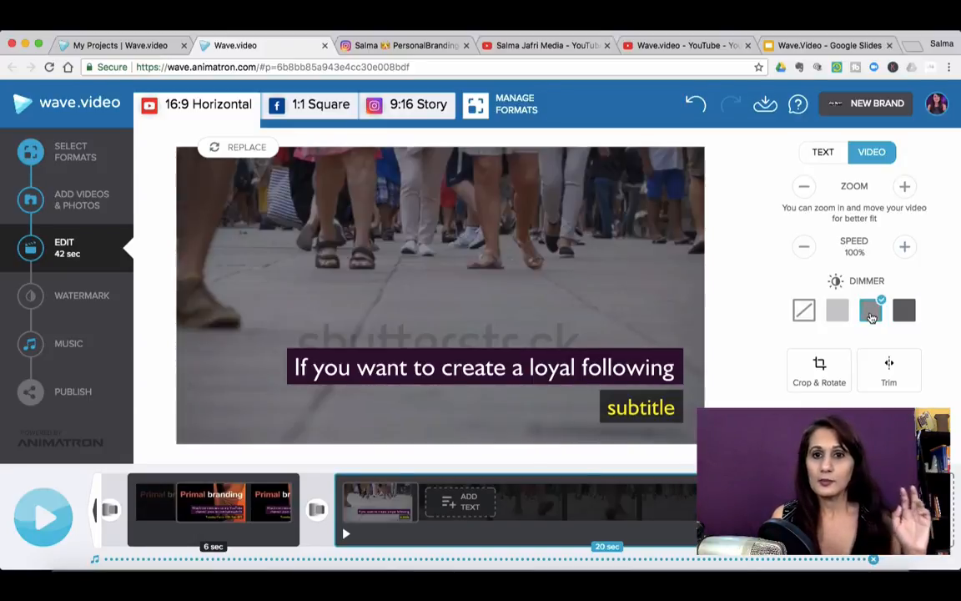
left_click(871, 309)
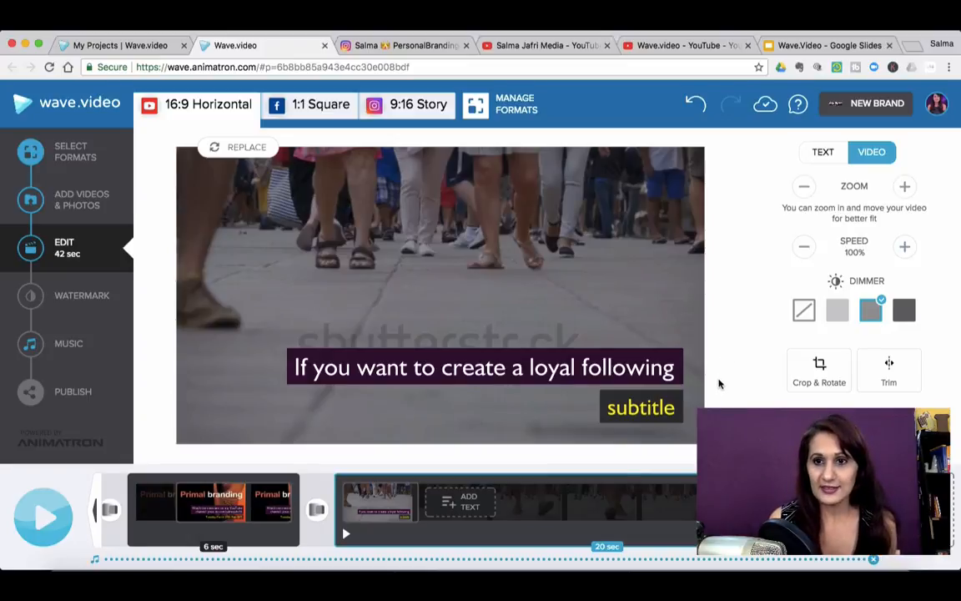
mouse_move(691, 433)
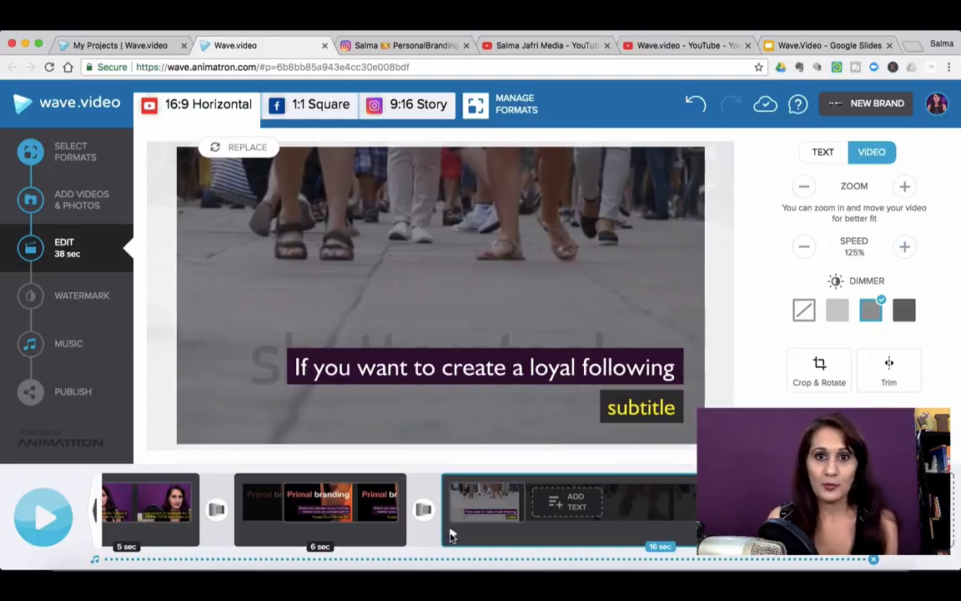
left_click(43, 515)
type("you need to know these 7 elements")
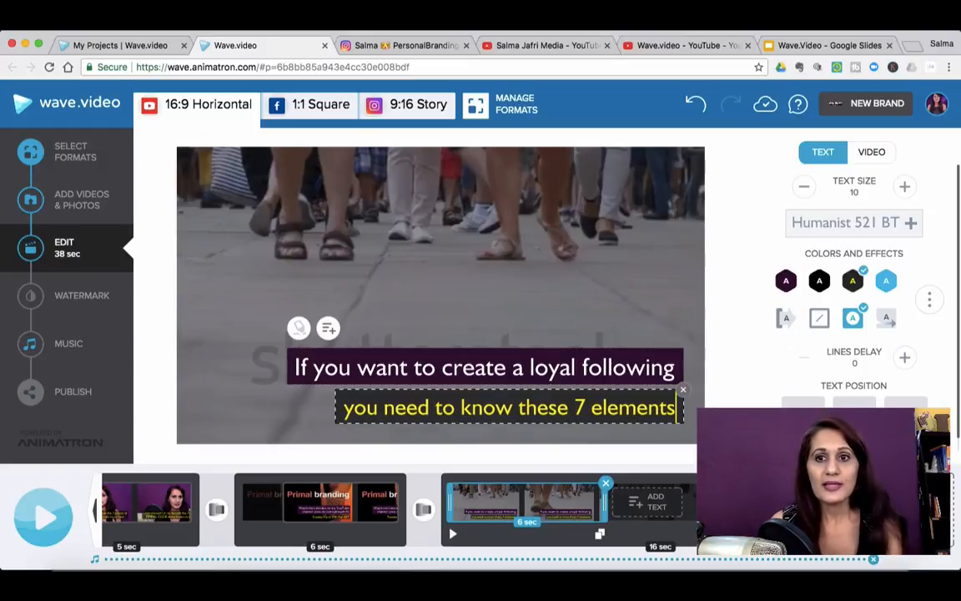
mouse_move(761, 210)
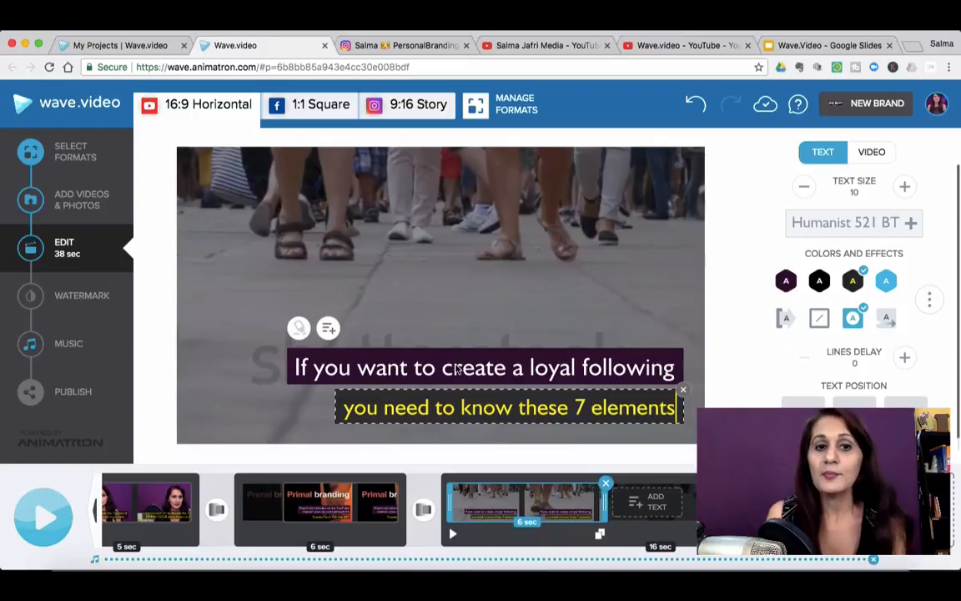
- Enlarge the top caption 'If you want to create a loyal following' to text size 13
left_click(904, 187)
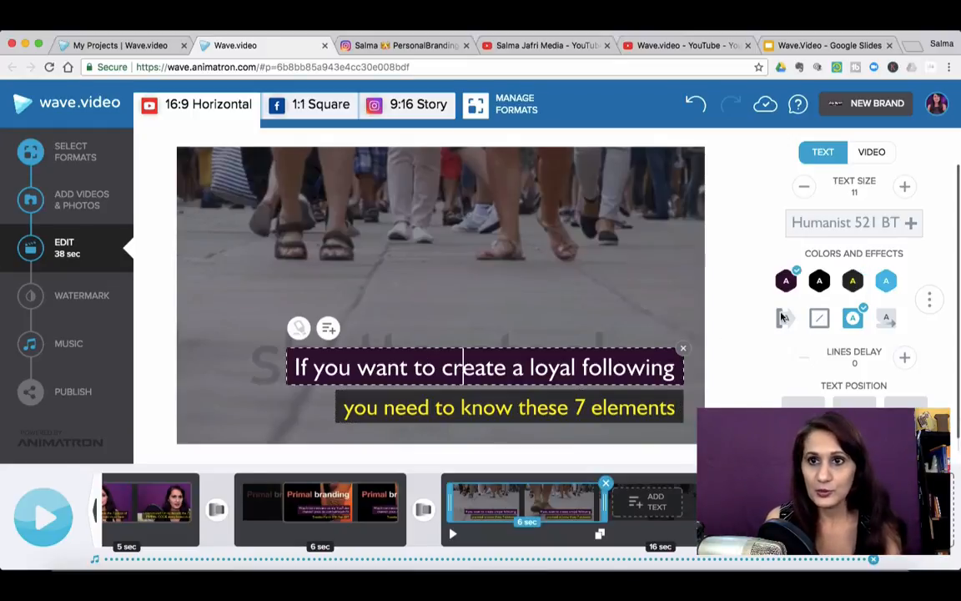
left_click(905, 187)
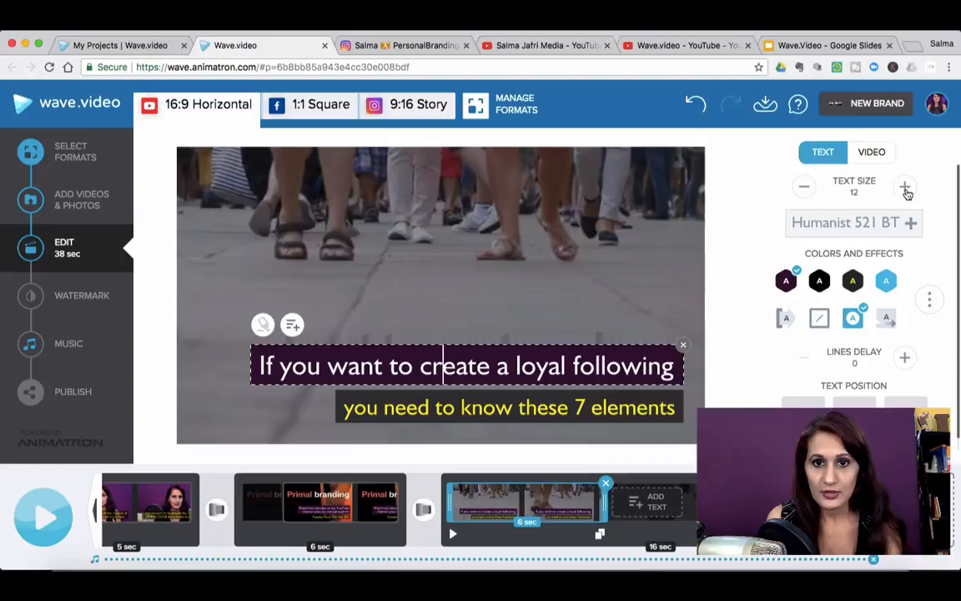
left_click(904, 187)
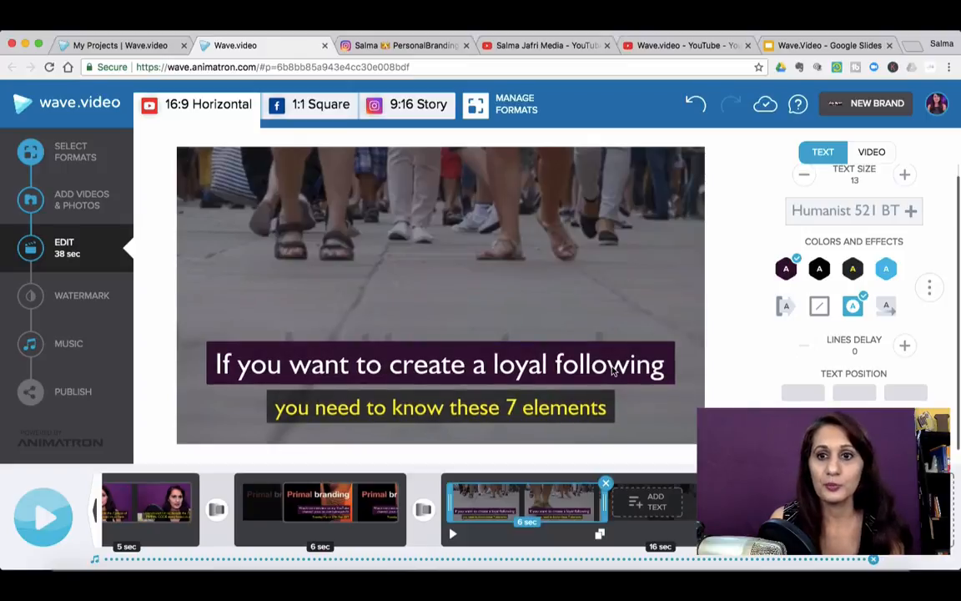
- Try the side-bar caption style, then revert the caption to its original style
left_click(440, 363)
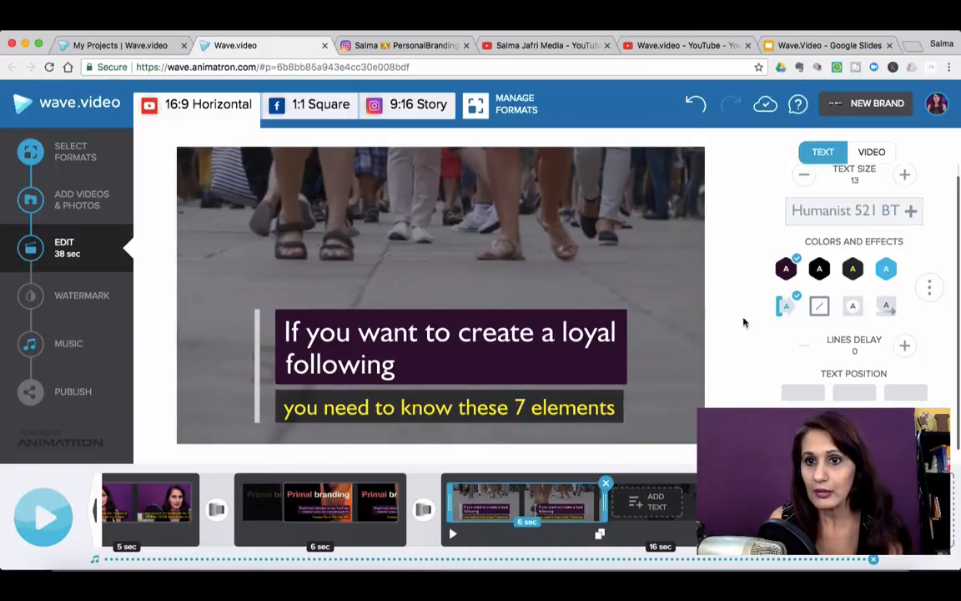
left_click(451, 346)
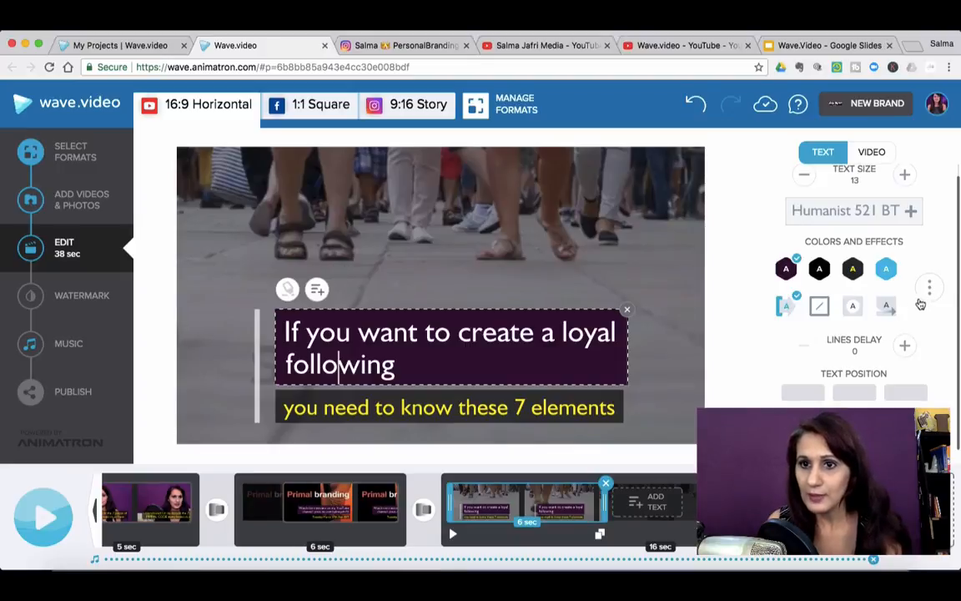
left_click(927, 287)
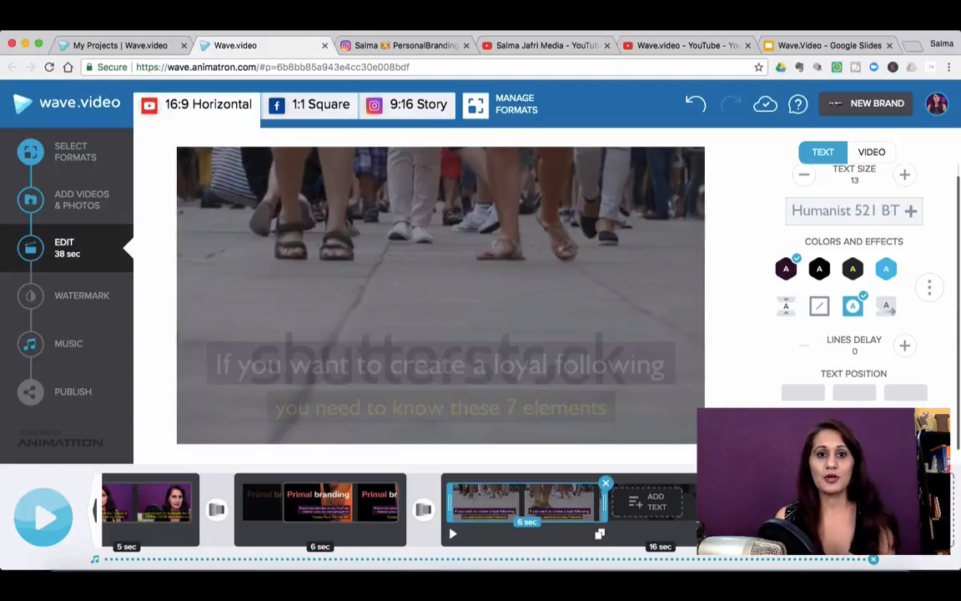
left_click(440, 363)
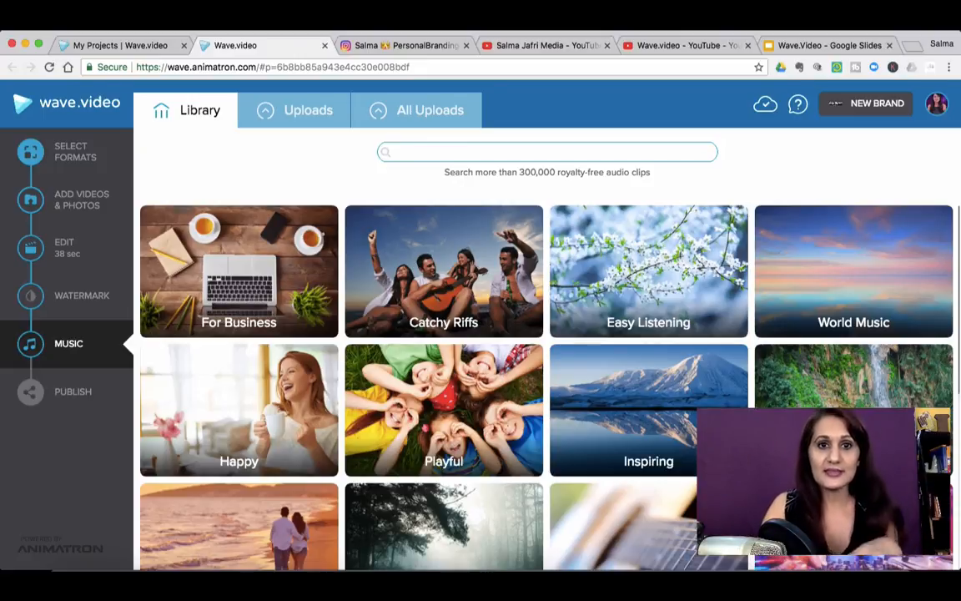
- Search the music library for 'cult' and use Cults And Chants as the background track
type("cult")
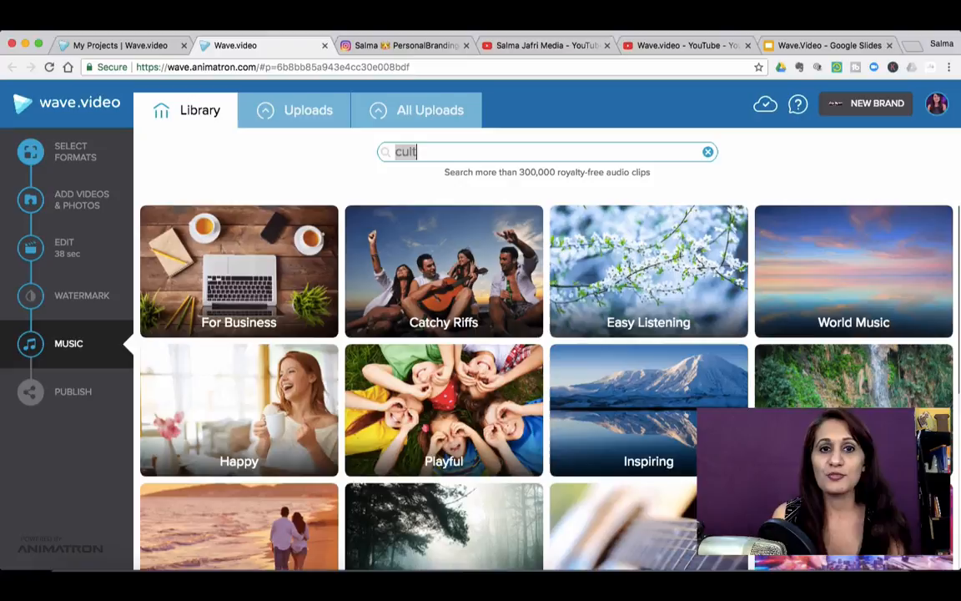
left_click(239, 270)
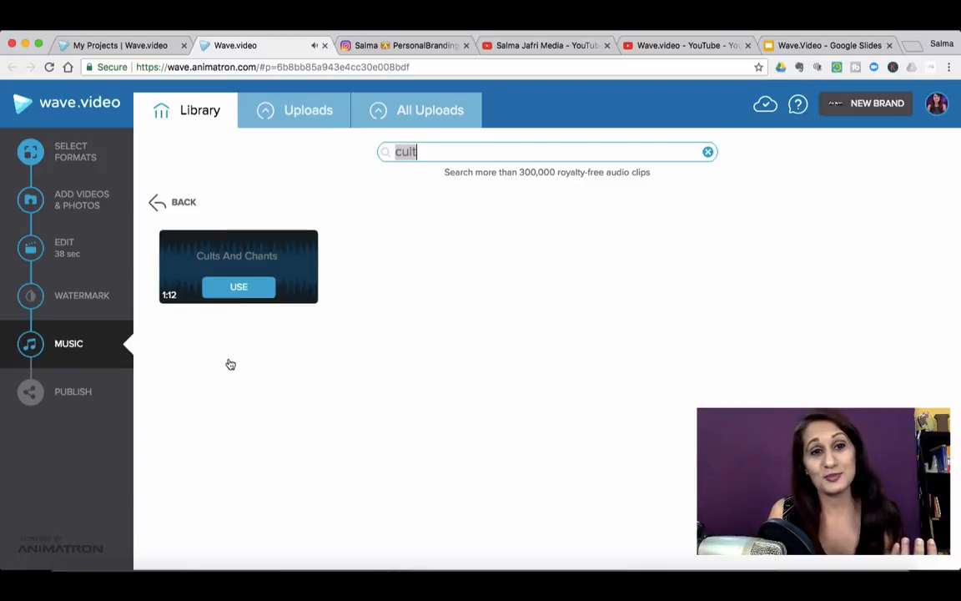
left_click(708, 152)
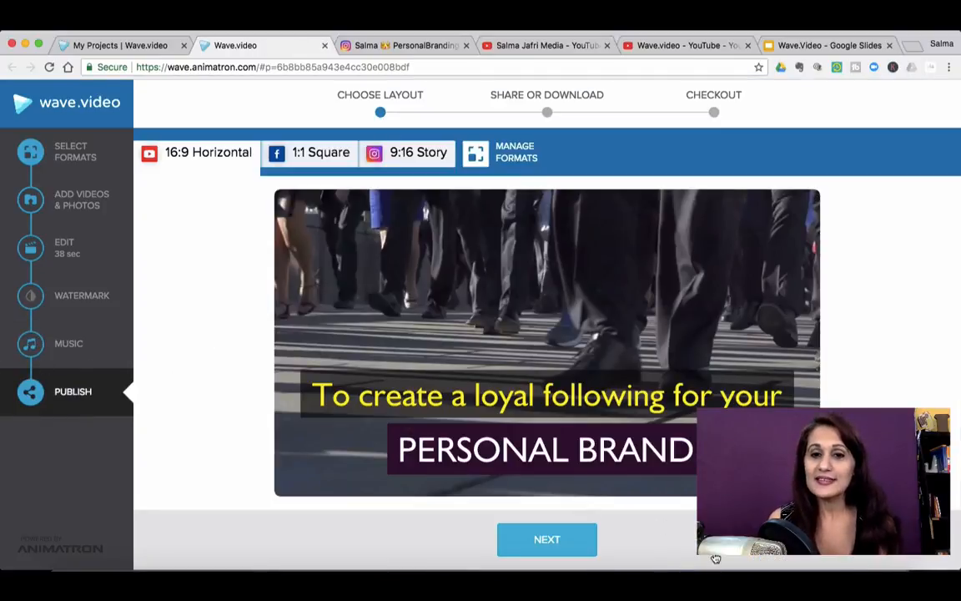
mouse_move(711, 565)
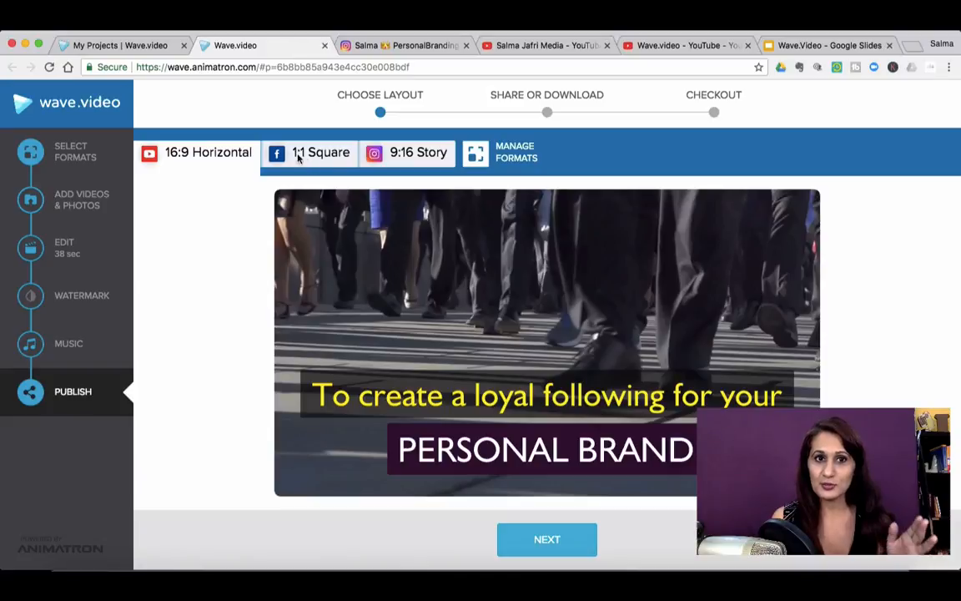
mouse_move(411, 160)
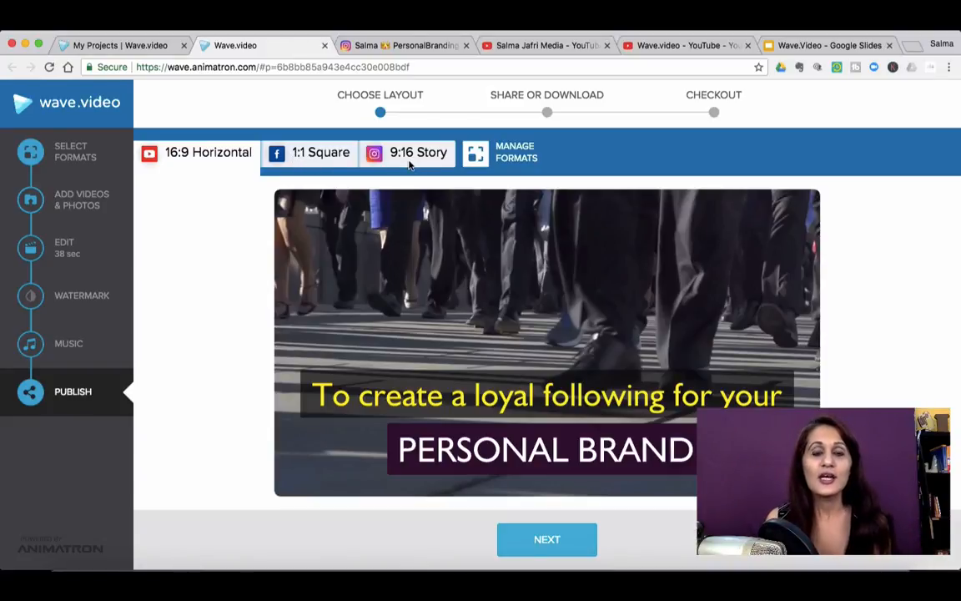
- Preview the promo in the 1:1 Square layout, then the 9:16 Story layout
left_click(320, 151)
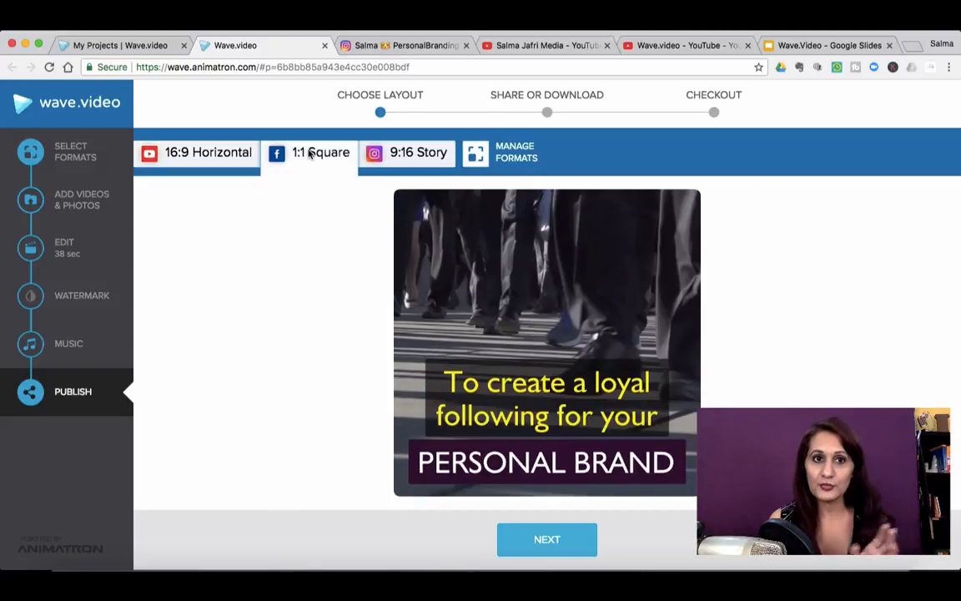
left_click(320, 152)
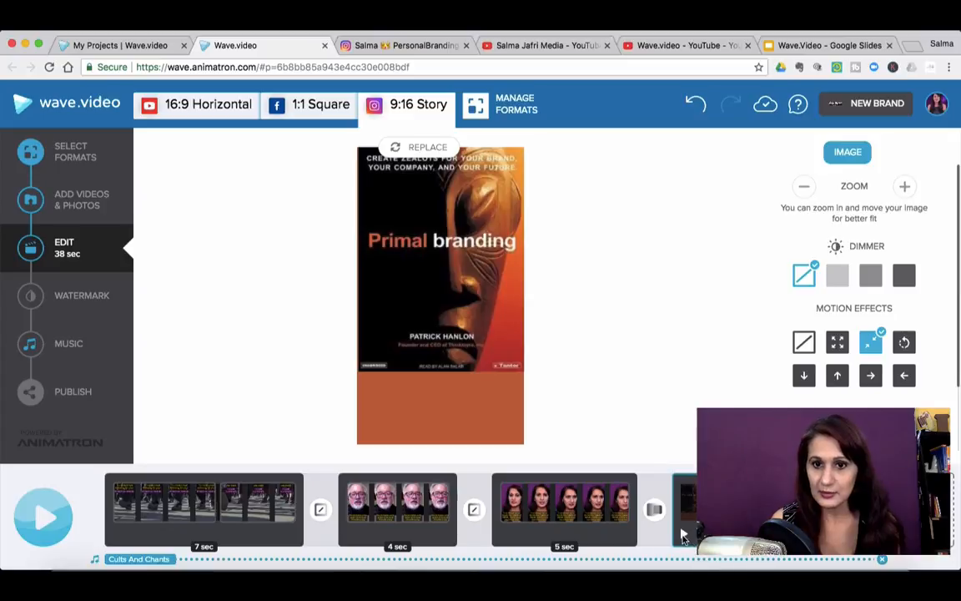
- Review the clips of the 9:16 story version in the editor timeline
left_click(43, 517)
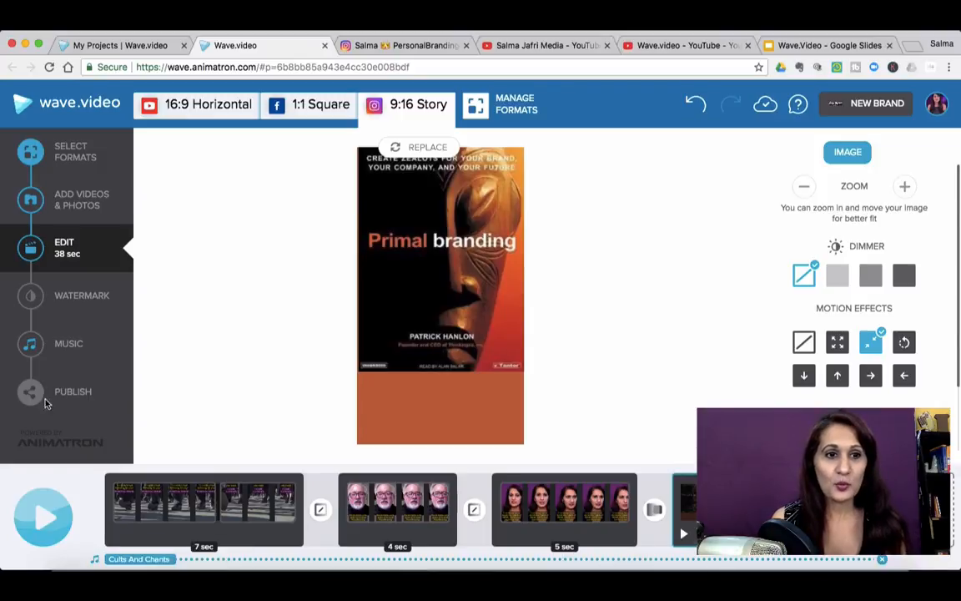
mouse_move(77, 350)
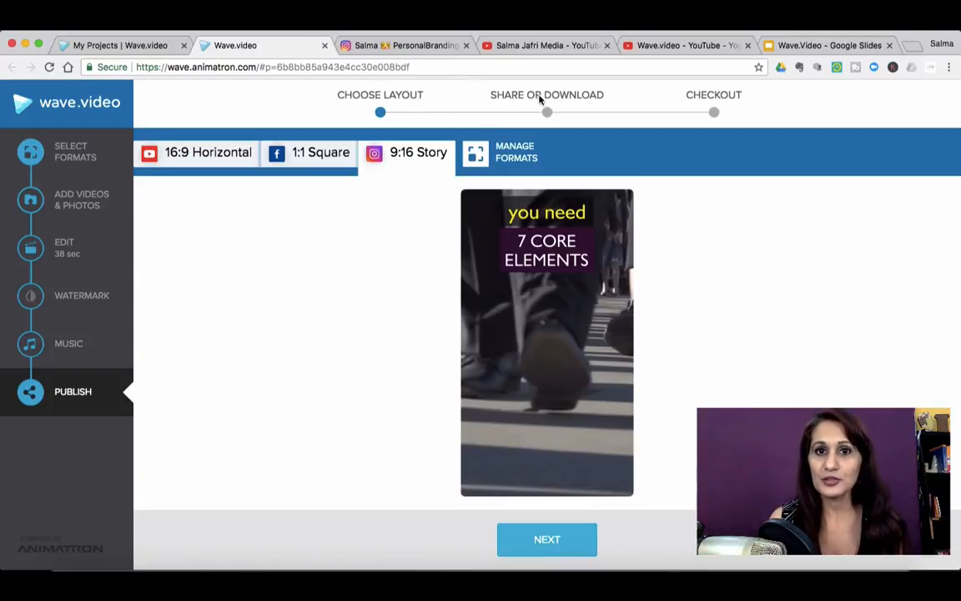
mouse_move(755, 110)
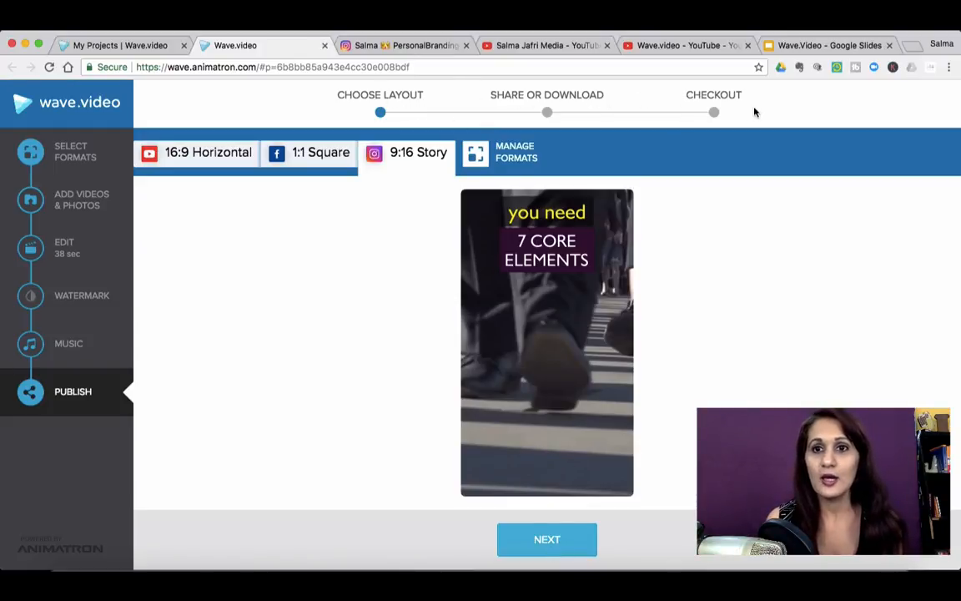
mouse_move(724, 179)
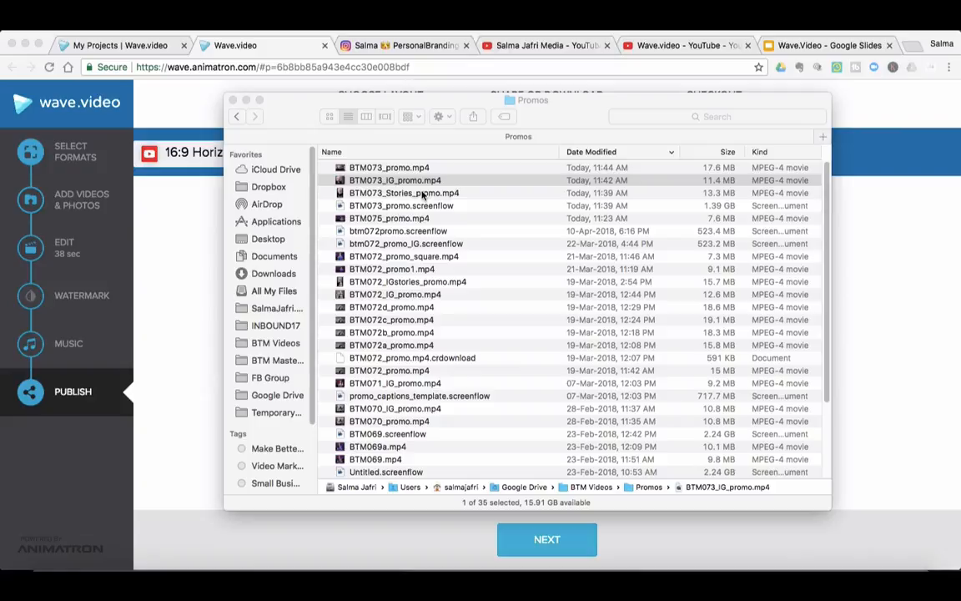
- Select an exported BTM073 promo file, then minimize the Promos folder window
left_click(404, 194)
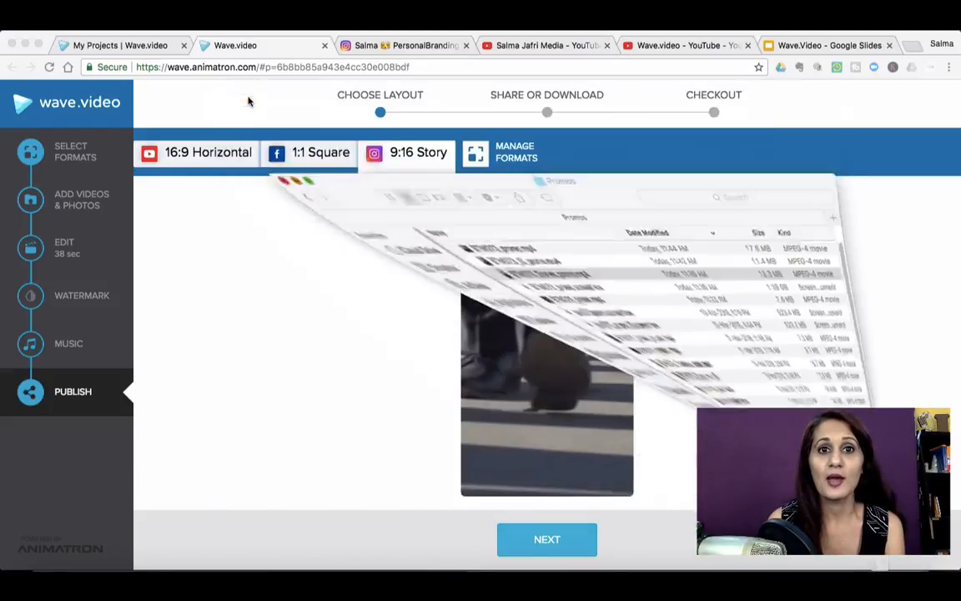
left_click(405, 45)
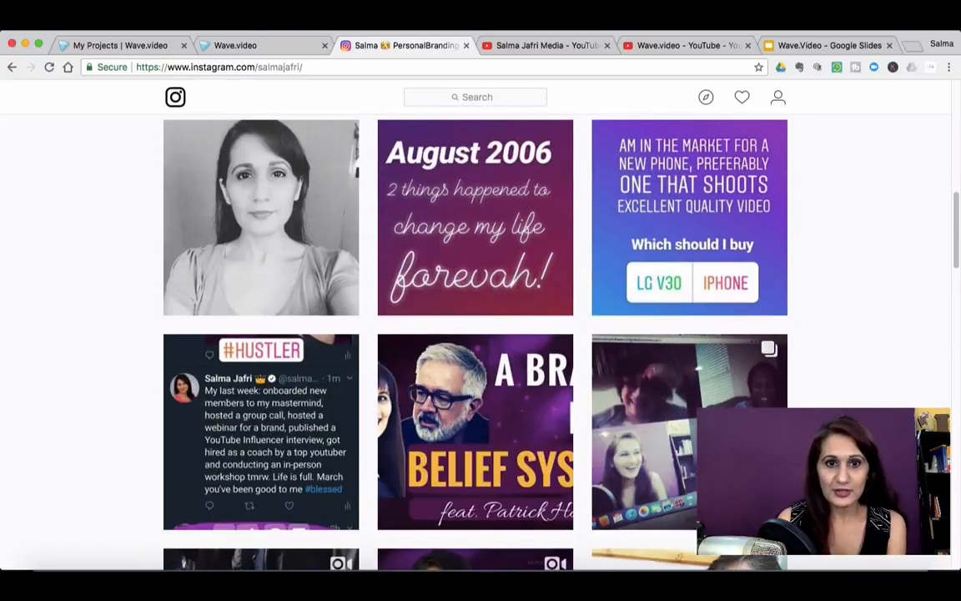
- Scroll the Instagram profile grid down to the walking-feet promo video post
scroll("down", 3)
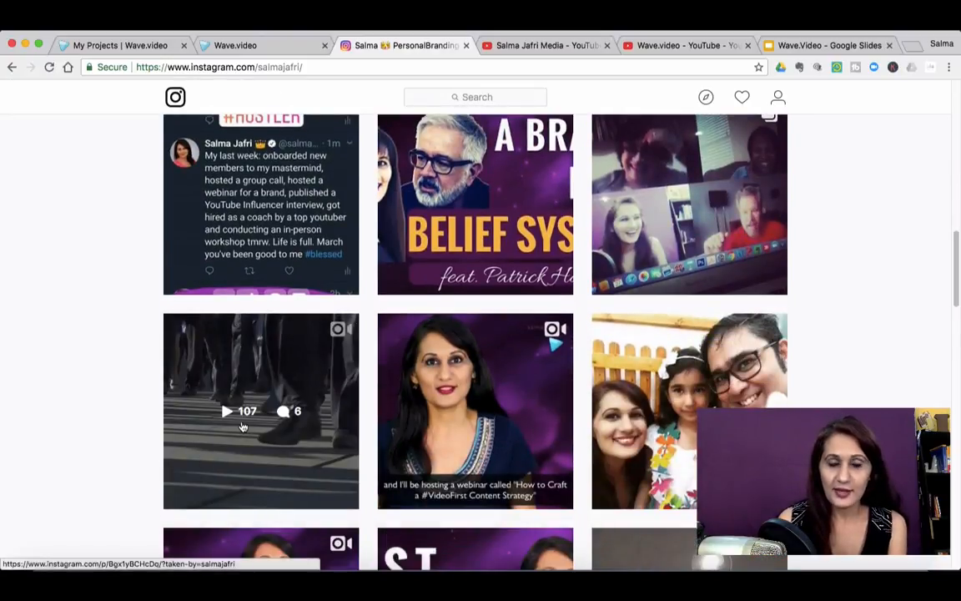
mouse_move(240, 431)
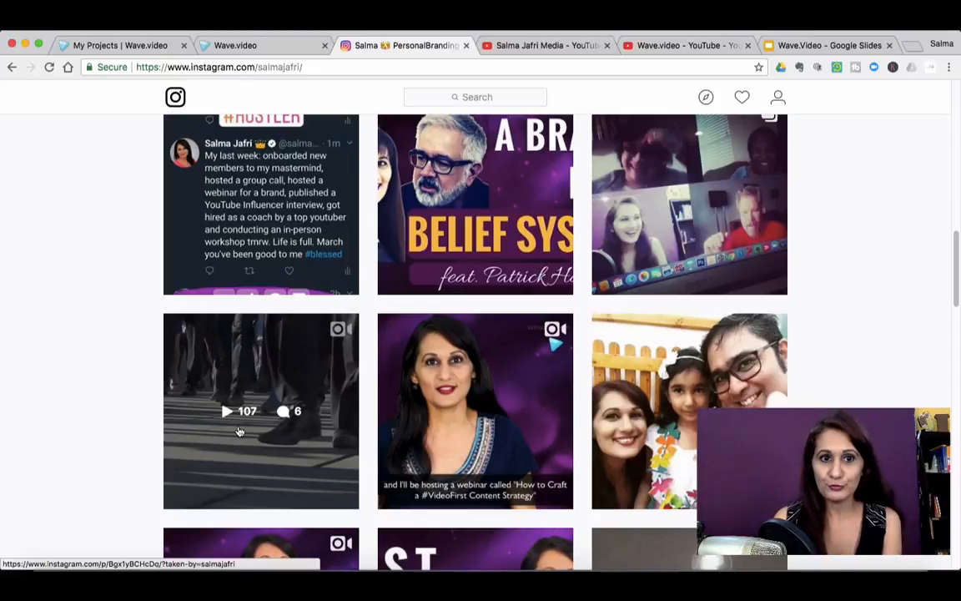